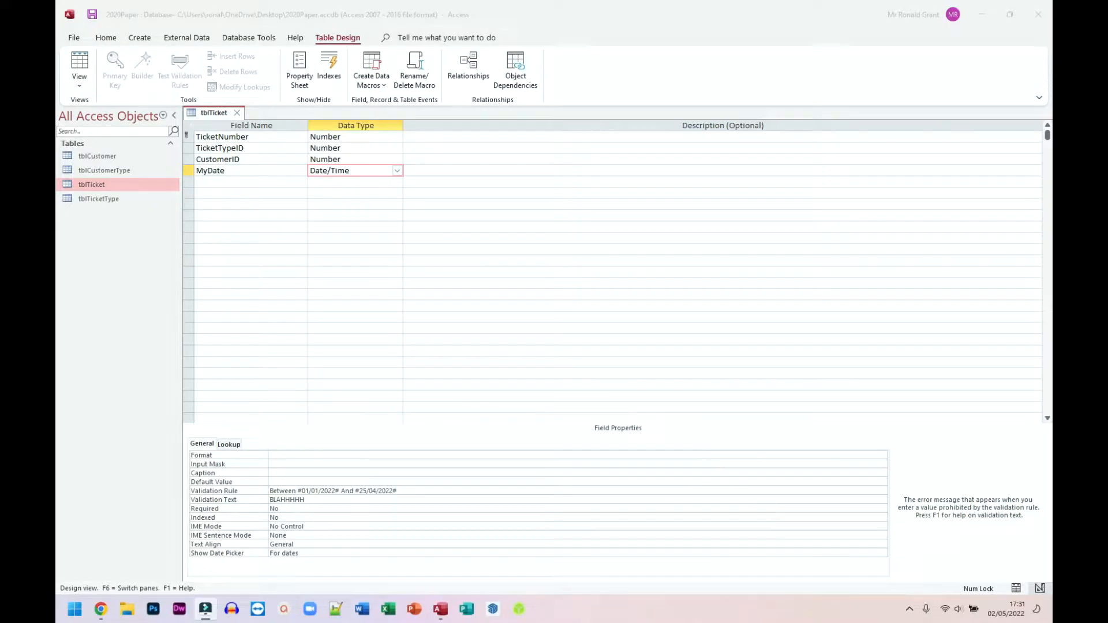
Move from the 'Range Check' overview slide to slide 142 'Range Check How To?'
{"action": "left_click", "coordinate": [101, 613]}
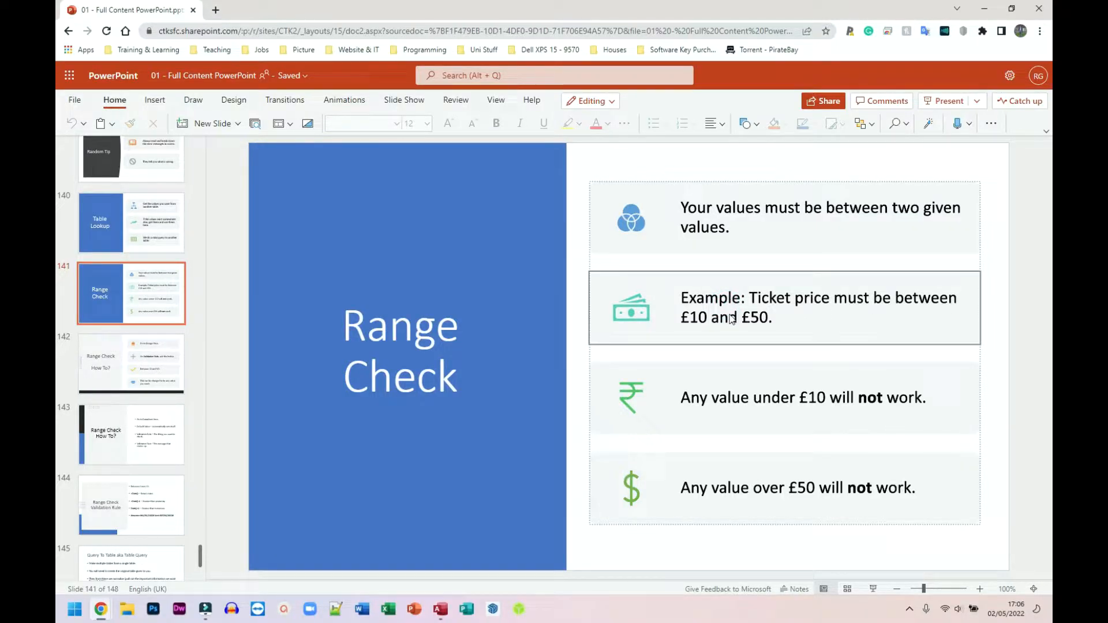
{"action": "mouse_move", "coordinate": [912, 404]}
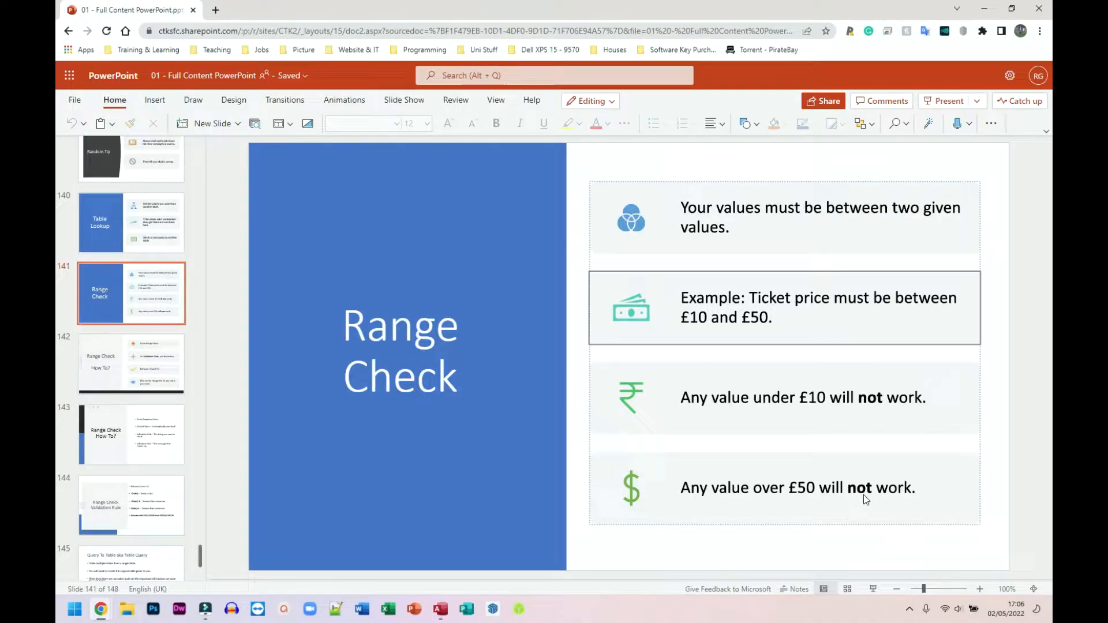
{"action": "left_click", "coordinate": [131, 364]}
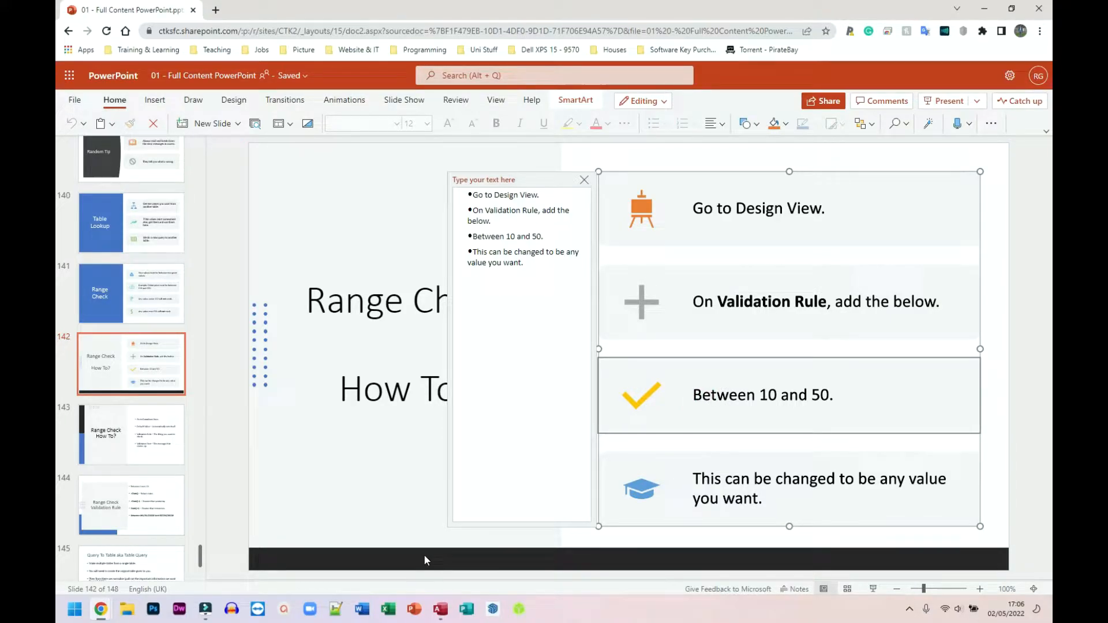
Return to Access and open tblTicket and tblTicketType, selecting the new record's TicketCost cell
{"action": "left_click", "coordinate": [439, 609]}
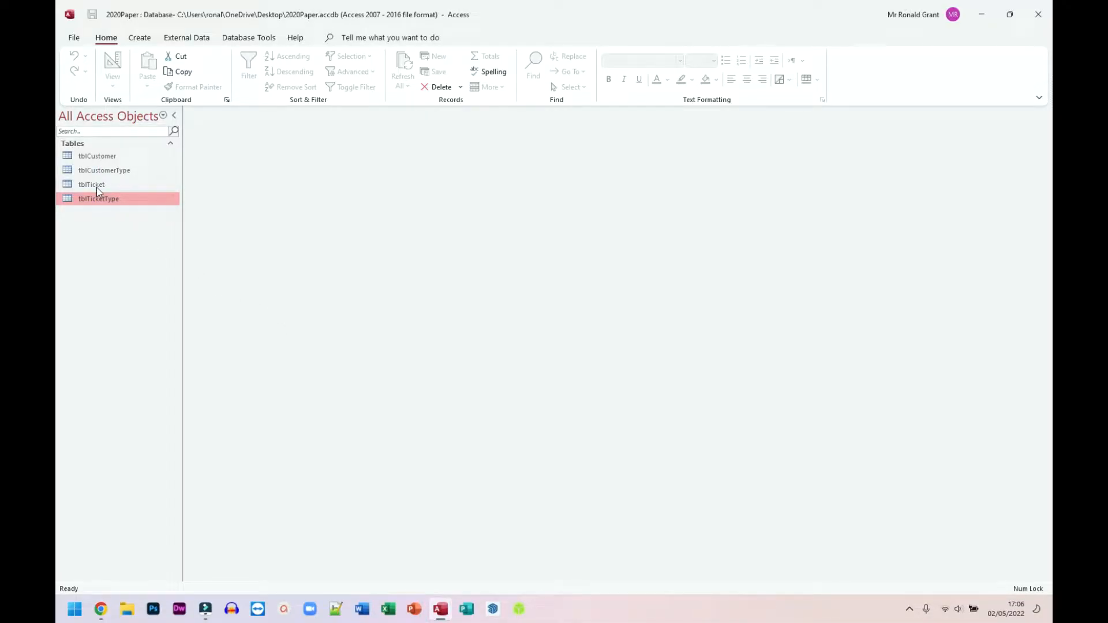
{"action": "double_click", "coordinate": [90, 185]}
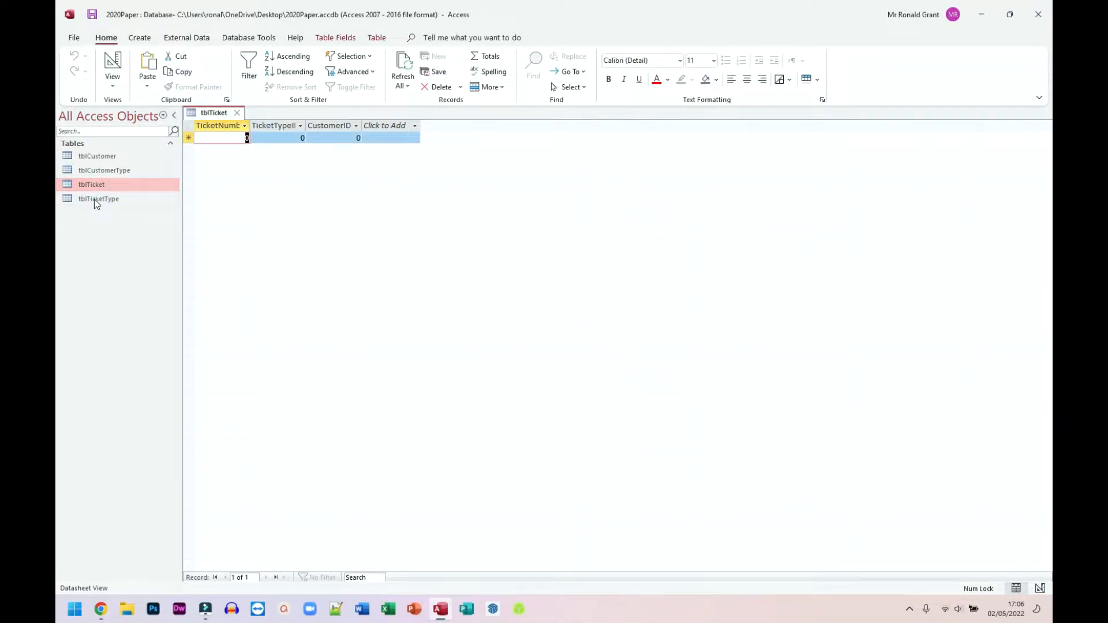
{"action": "double_click", "coordinate": [98, 199]}
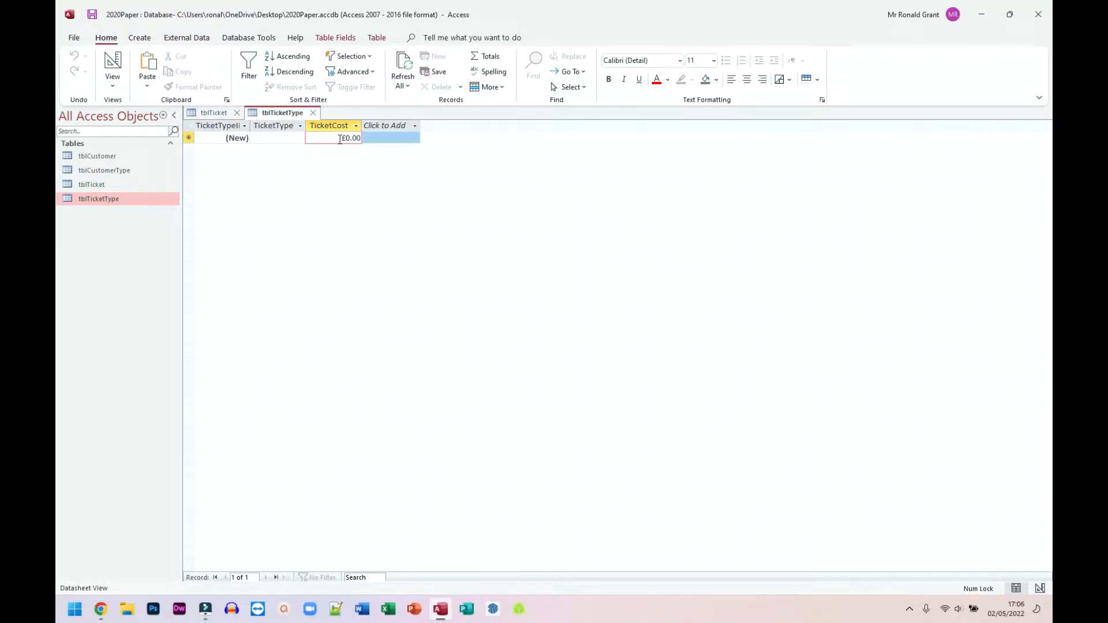
{"action": "left_click", "coordinate": [333, 138]}
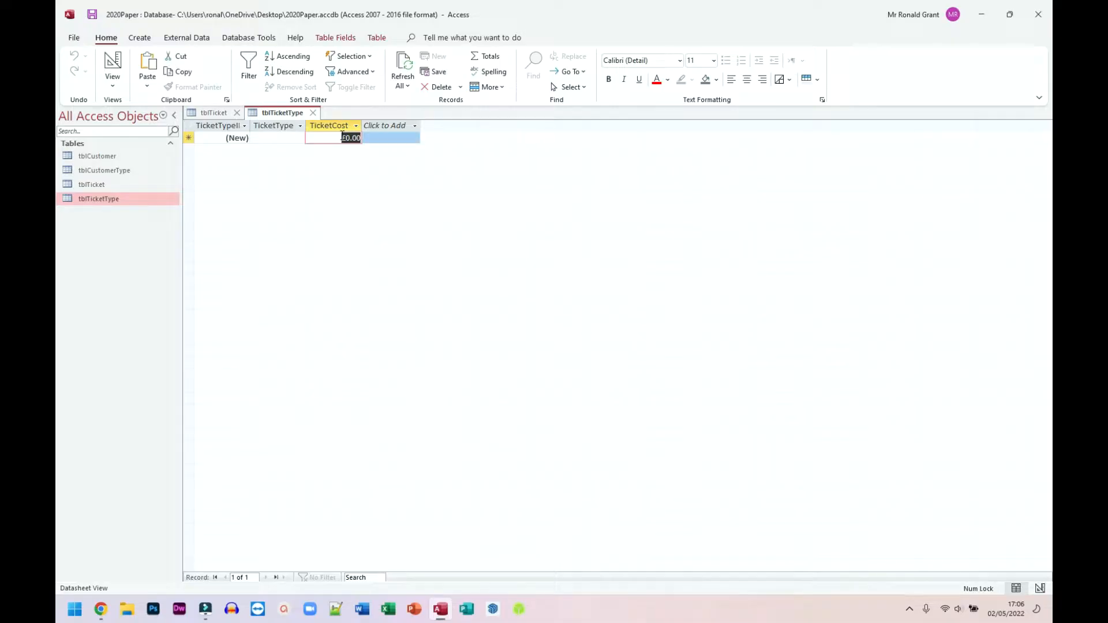
{"action": "mouse_move", "coordinate": [112, 67]}
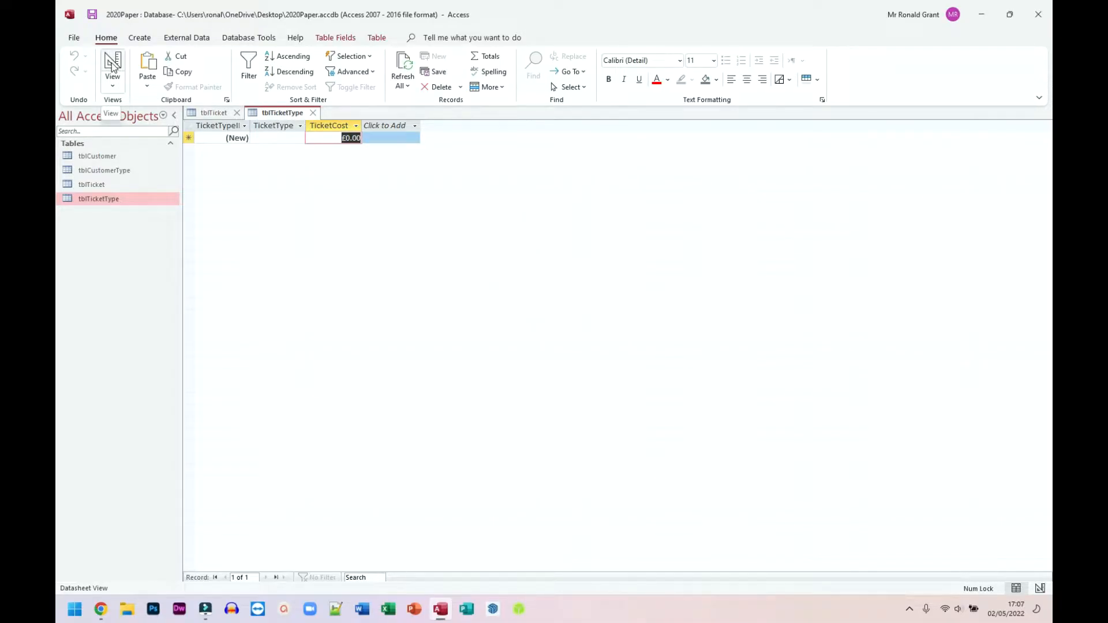
In tblTicketType design view, set TicketCost's Validation Rule to Between 10 And 50
{"action": "left_click", "coordinate": [112, 67]}
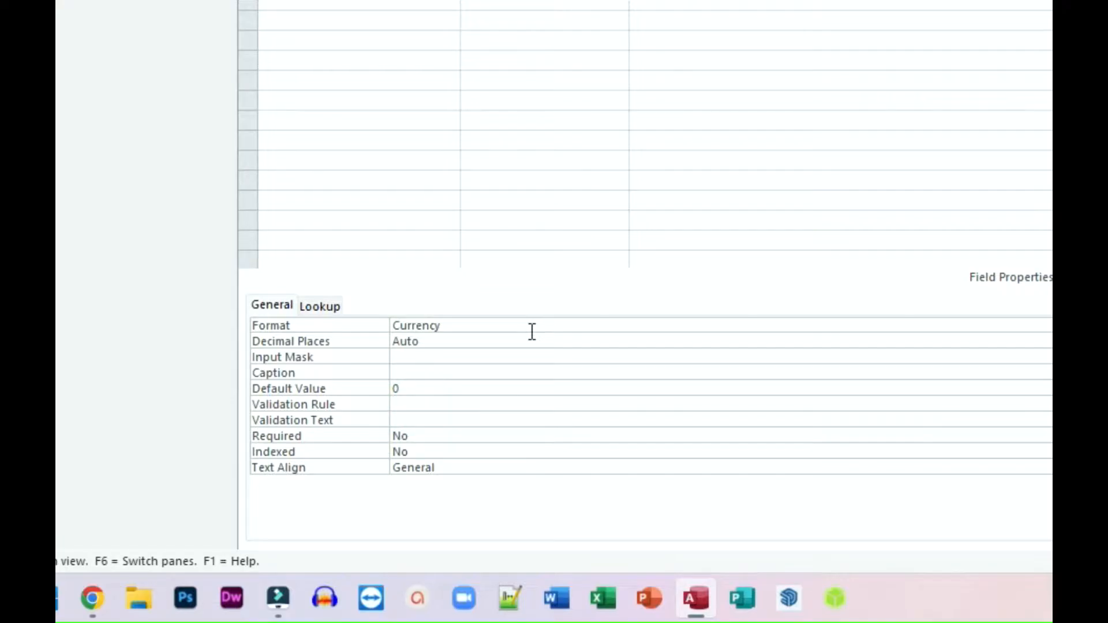
{"action": "type", "text": "Between 0"}
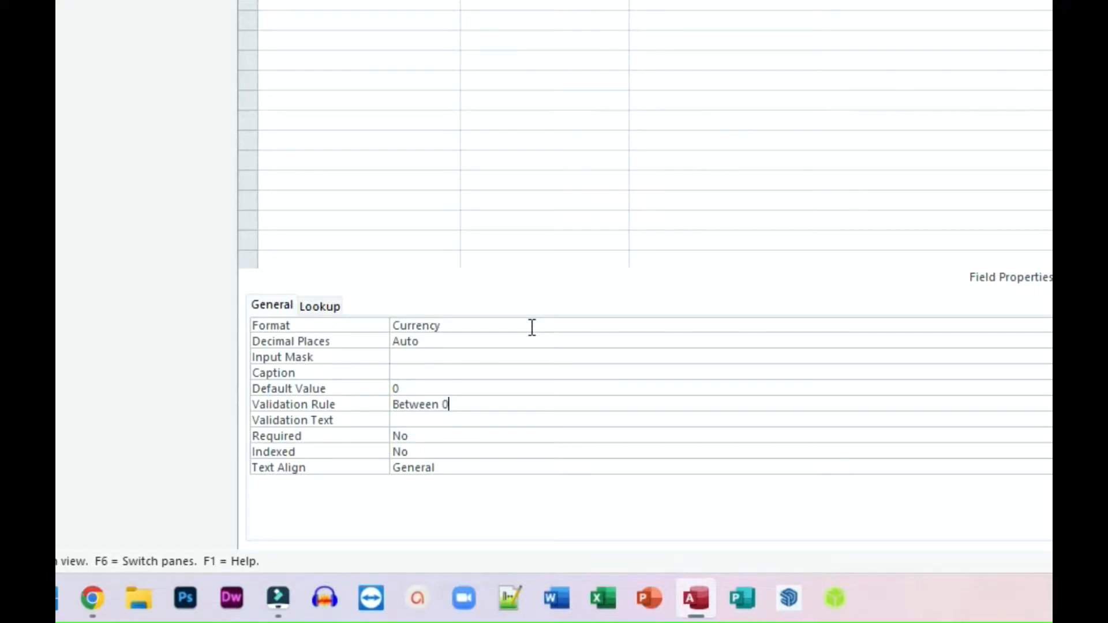
{"action": "type", "text": "and"}
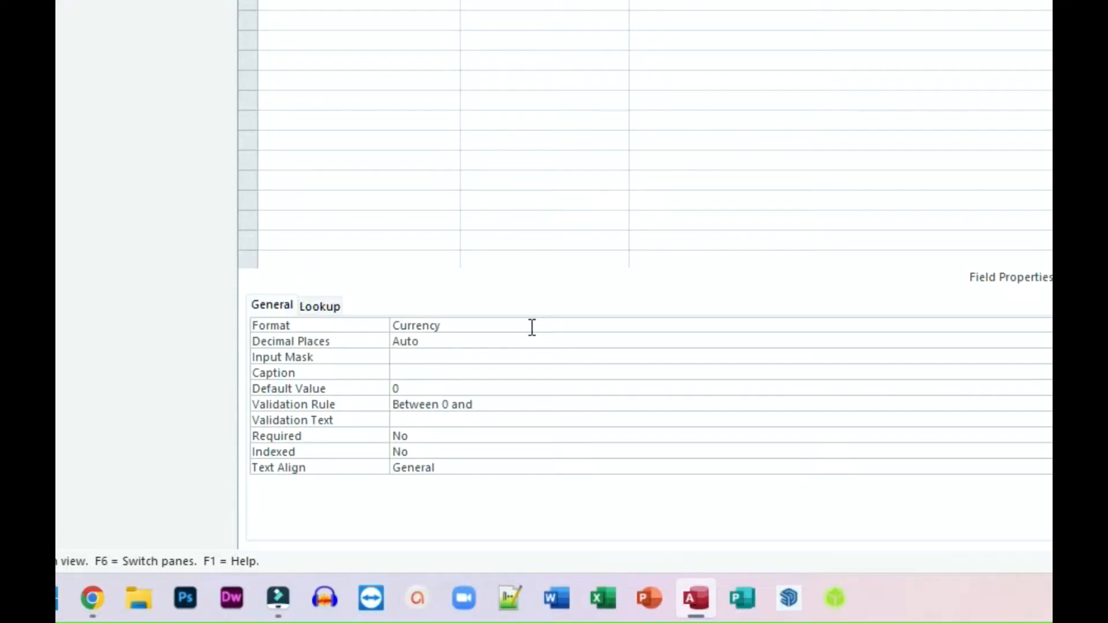
{"action": "type", "text": "50"}
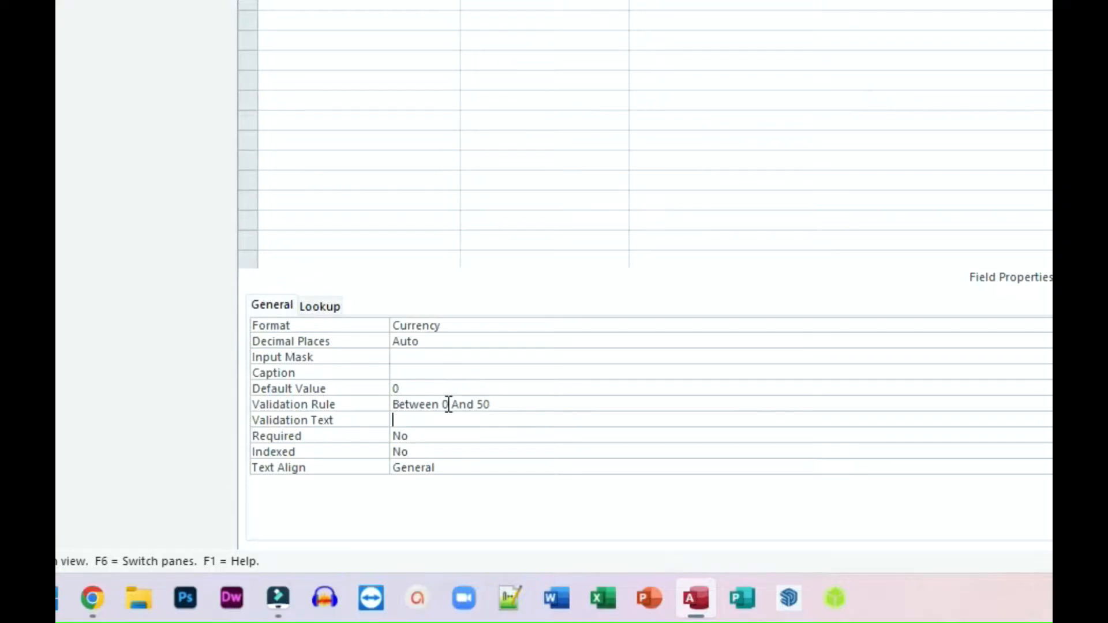
{"action": "type", "text": "1"}
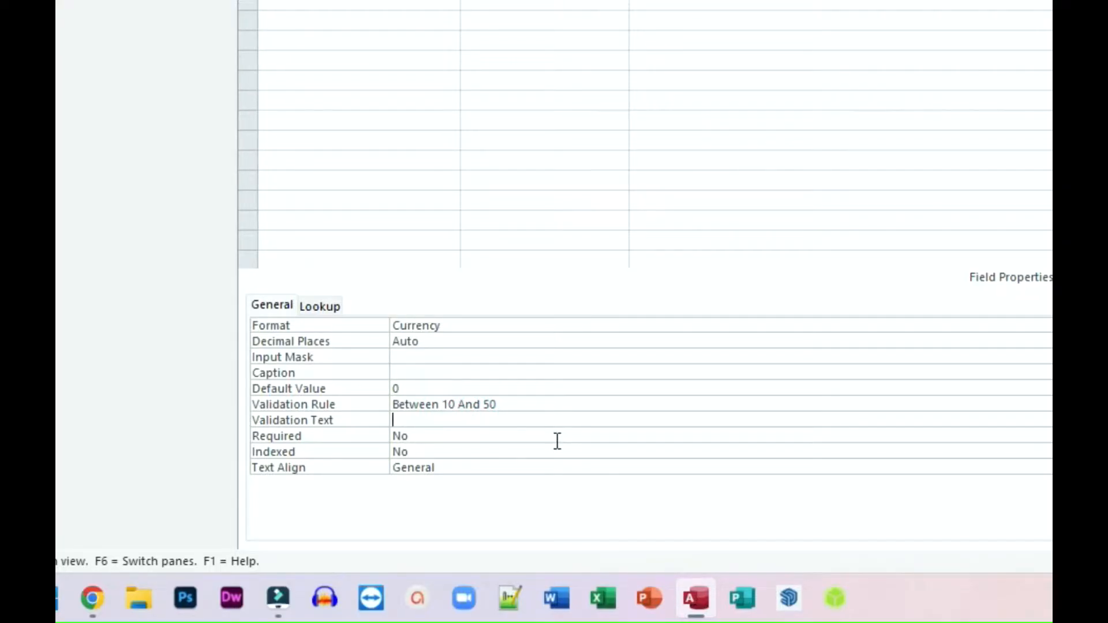
Set TicketCost's Validation Text to 'Price is too high or too low.'
{"action": "type", "text": "Price is too h"}
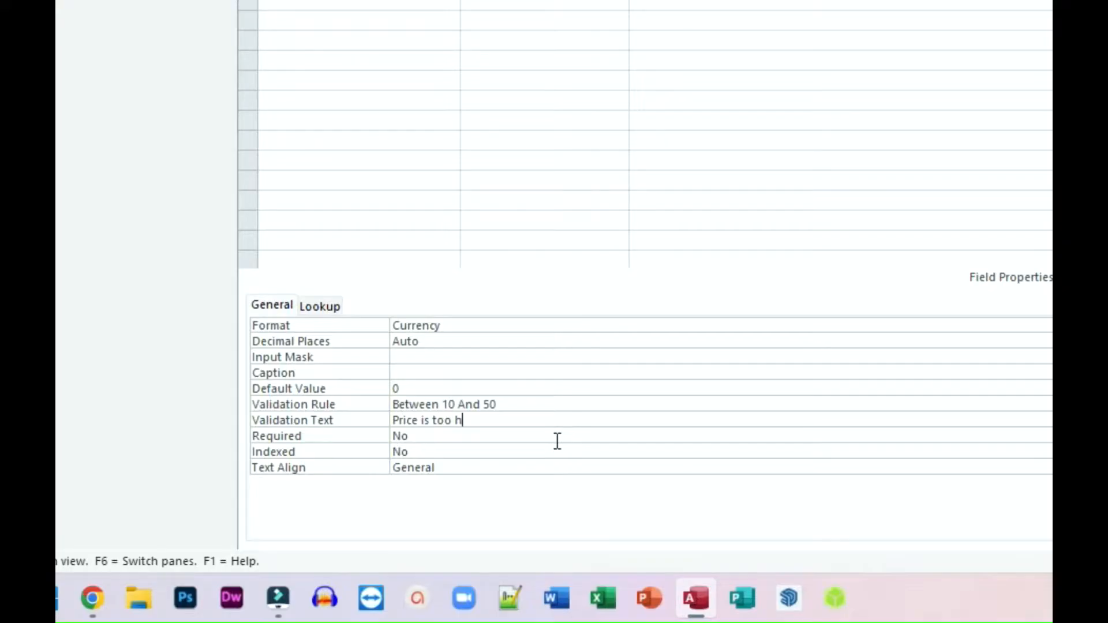
{"action": "type", "text": "igh or too l"}
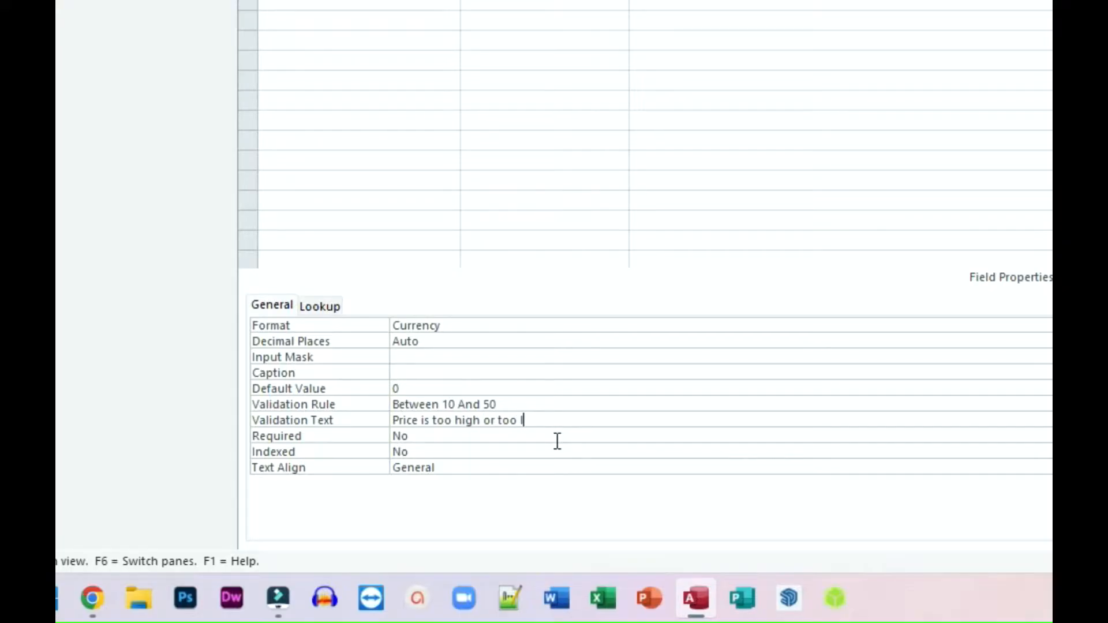
{"action": "type", "text": "ow."}
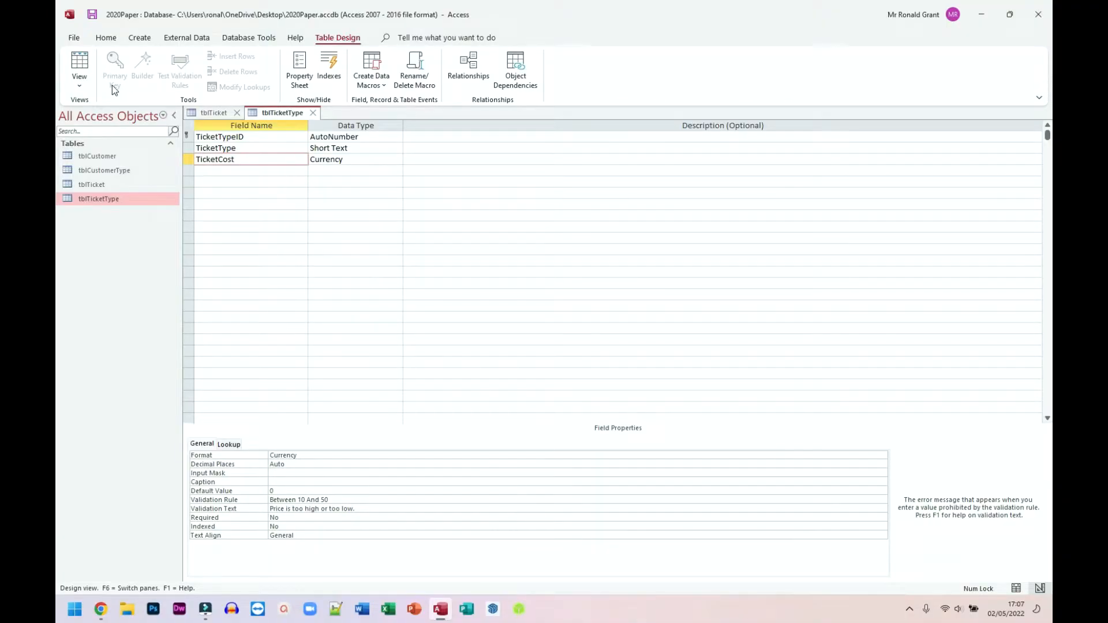
Save the design, return to Datasheet view and see out-of-range TicketCost values rejected with the error
{"action": "left_click", "coordinate": [80, 64]}
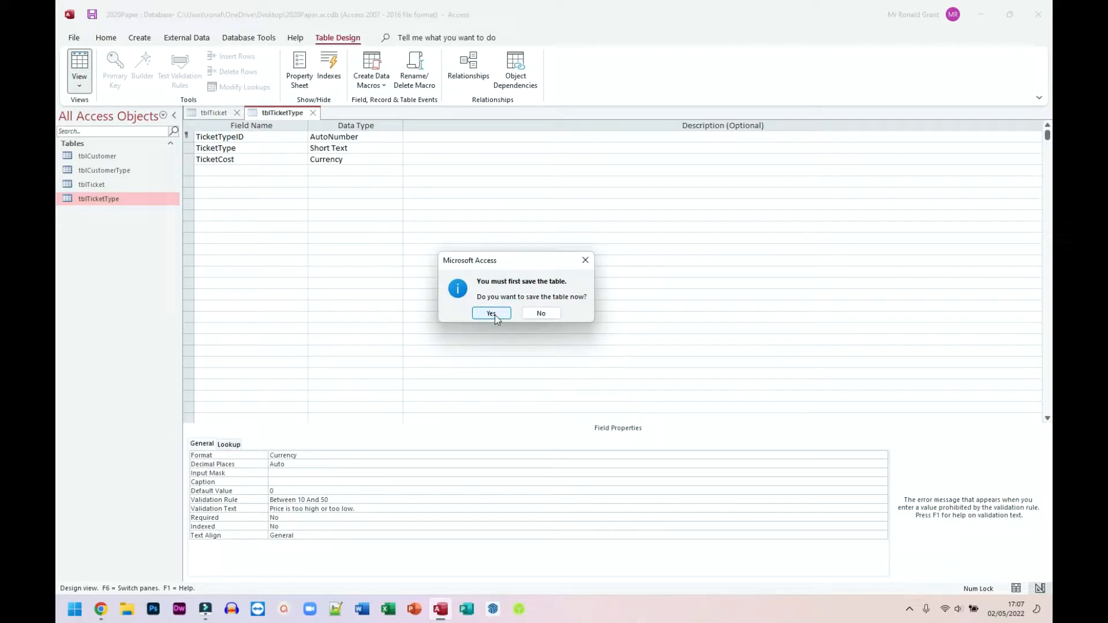
{"action": "left_click", "coordinate": [491, 312]}
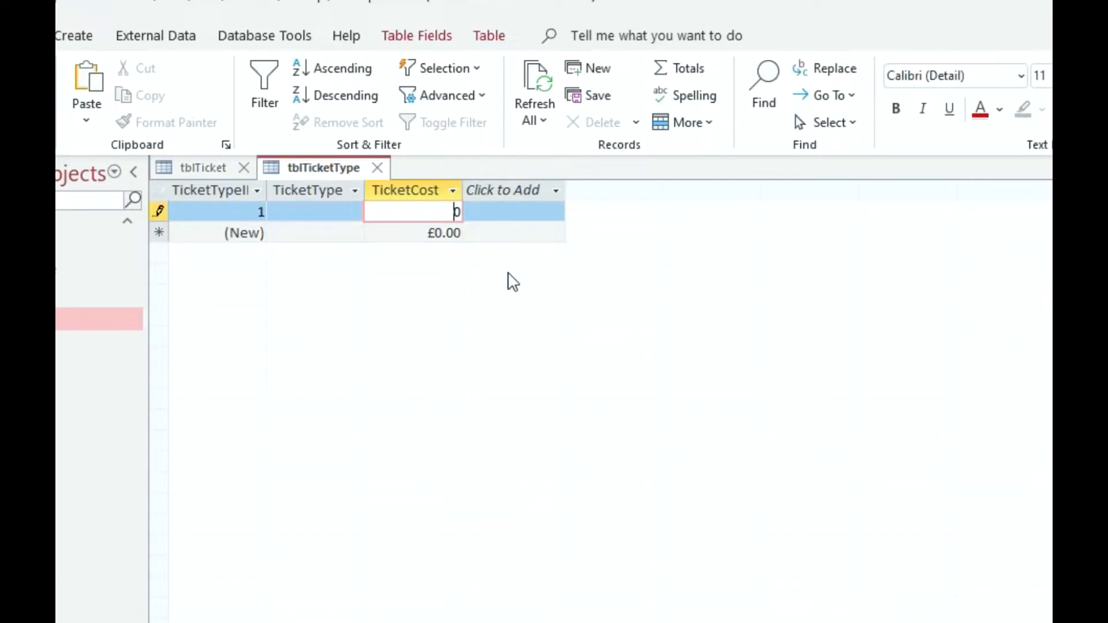
{"action": "type", "text": "9"}
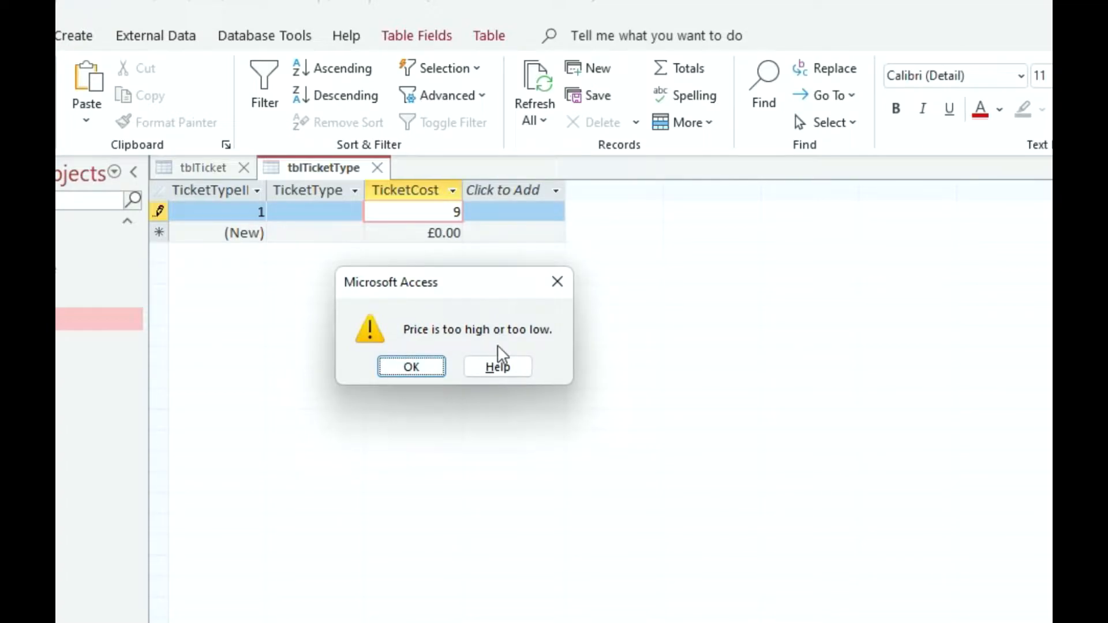
{"action": "mouse_move", "coordinate": [440, 233]}
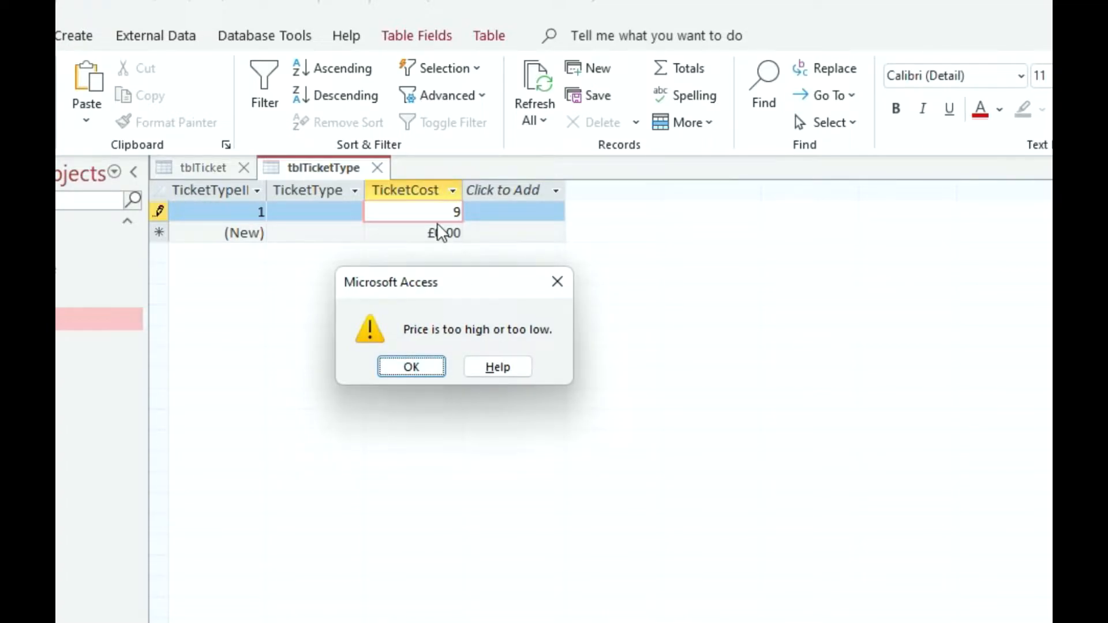
{"action": "left_click", "coordinate": [411, 367]}
{"action": "type", "text": "51"}
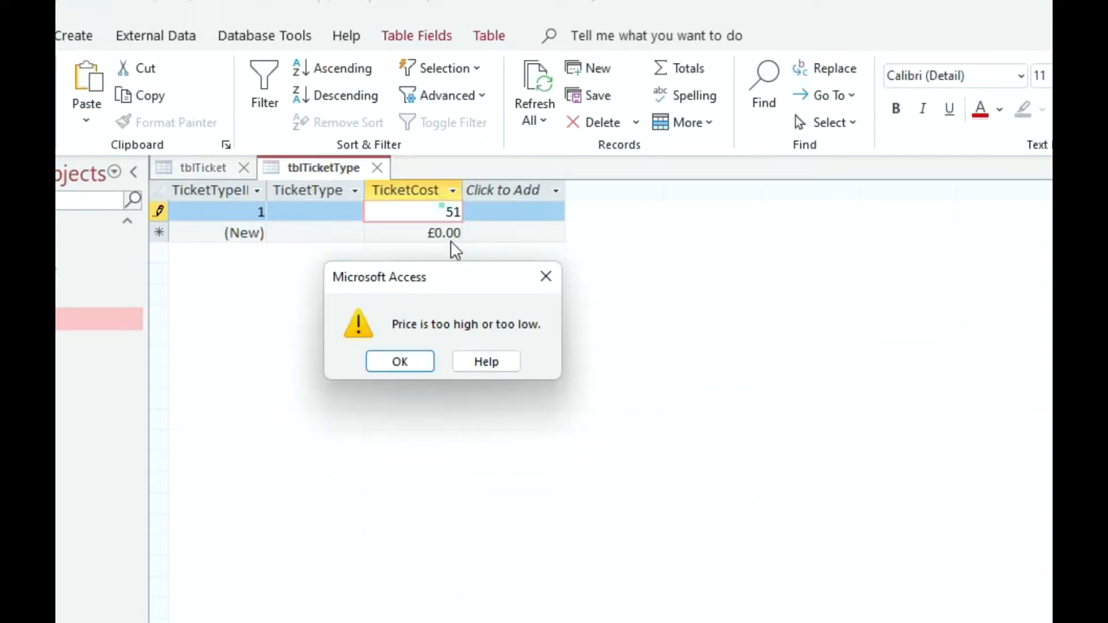
{"action": "left_click", "coordinate": [398, 362]}
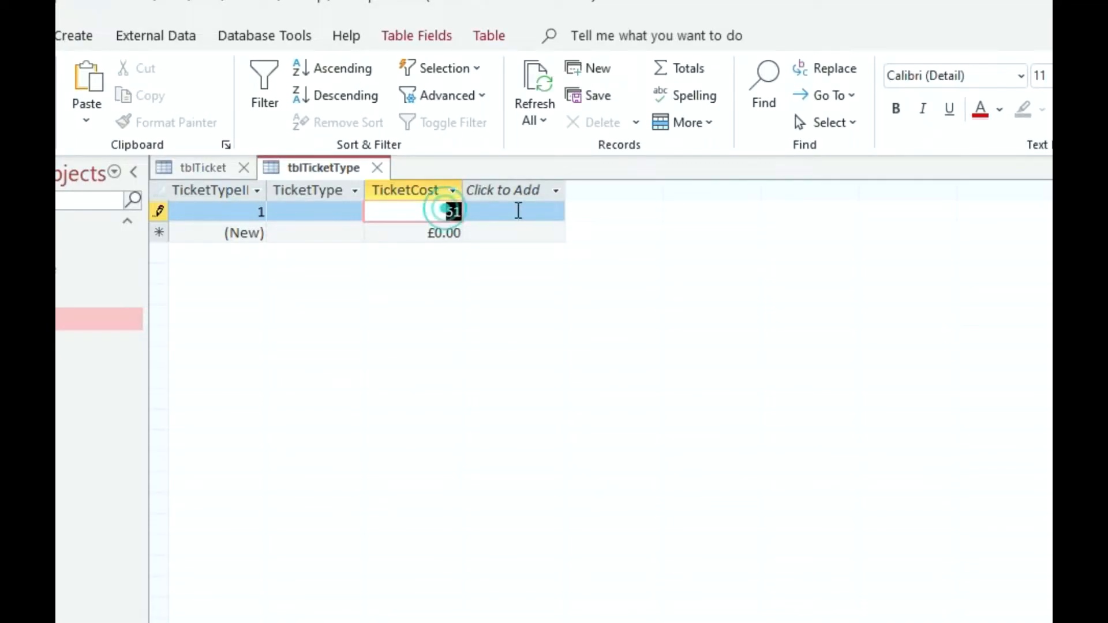
Confirm 49.99 and 50 are accepted, then see 9.99 in the first record trigger the error
{"action": "type", "text": "49.99"}
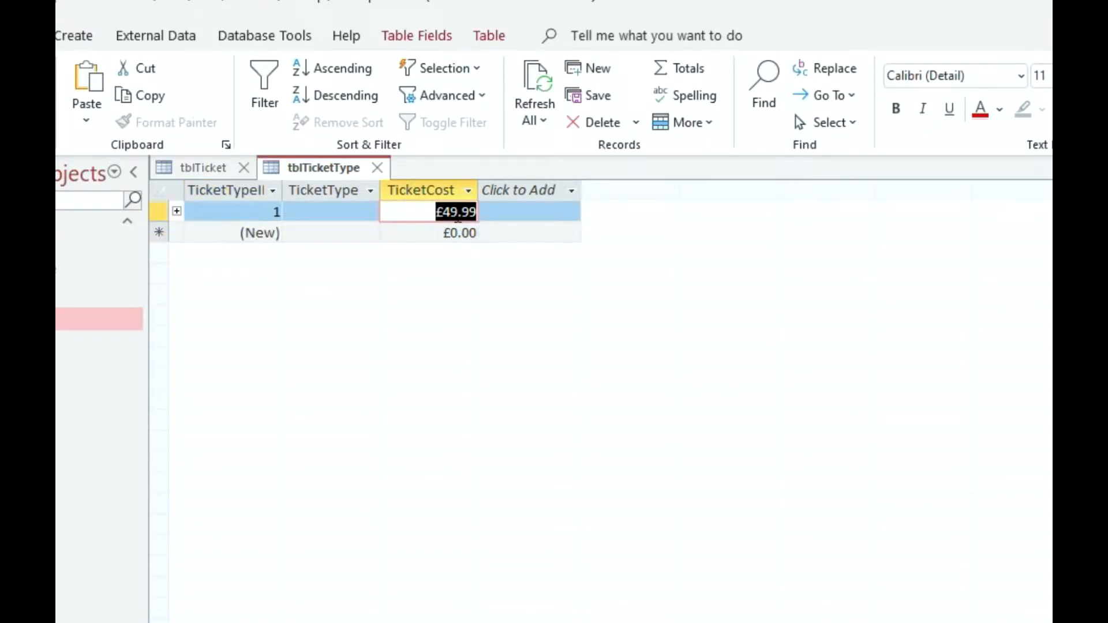
{"action": "type", "text": "50.00"}
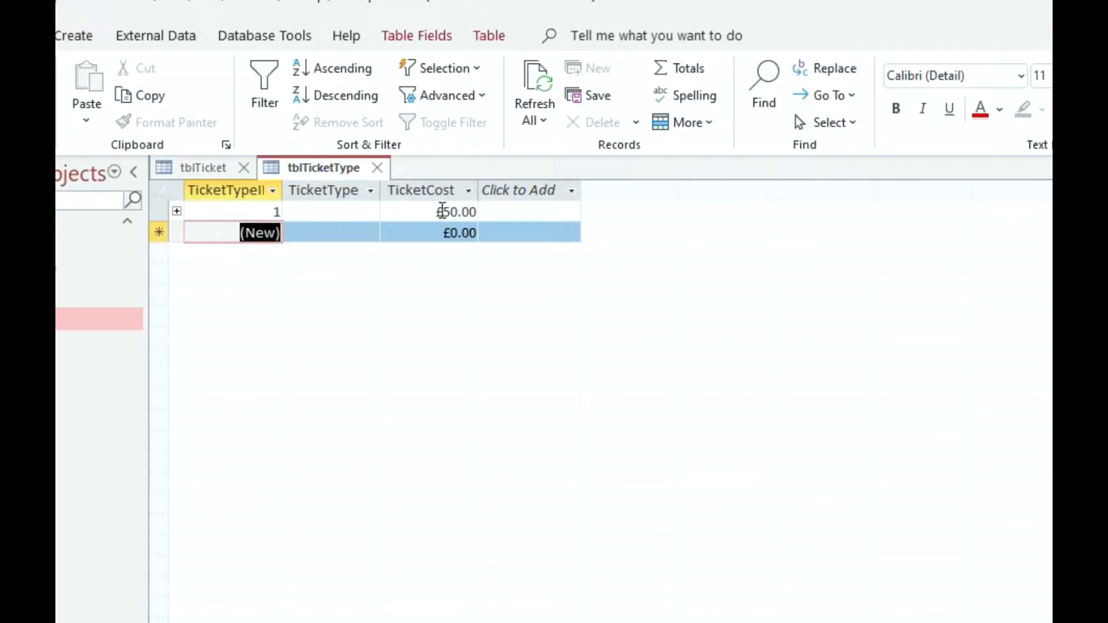
{"action": "left_click", "coordinate": [430, 211]}
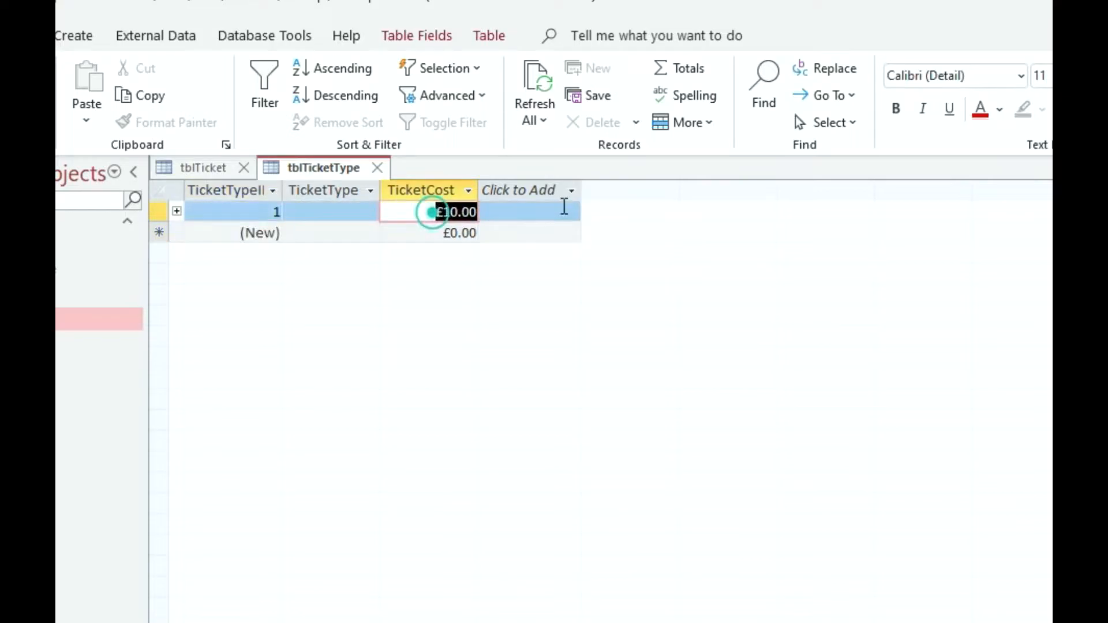
{"action": "type", "text": "9.99"}
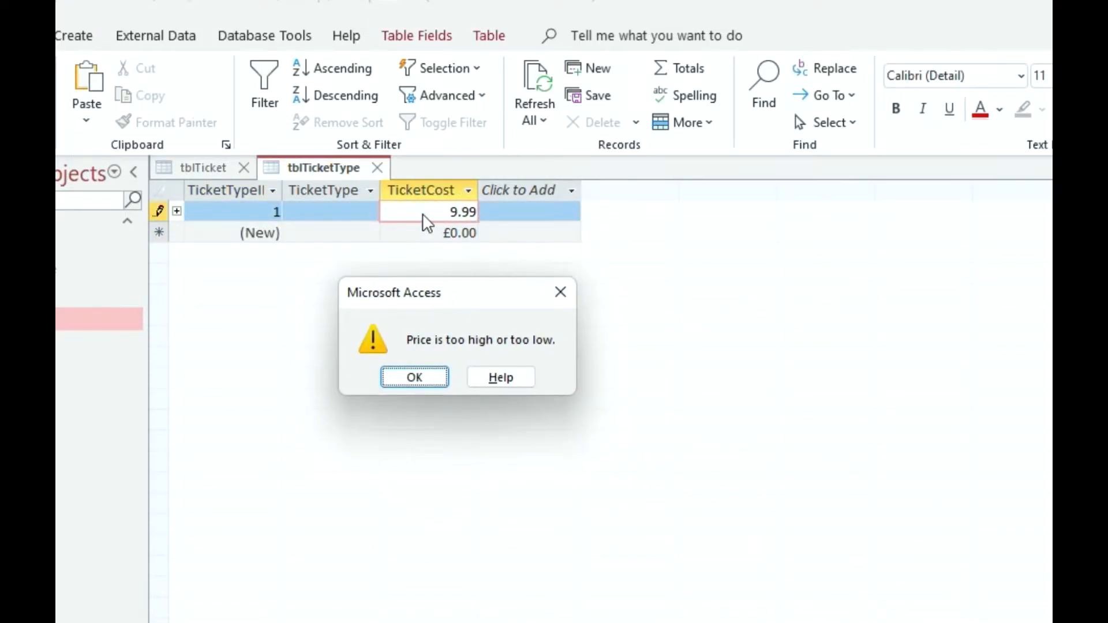
{"action": "left_click", "coordinate": [413, 376]}
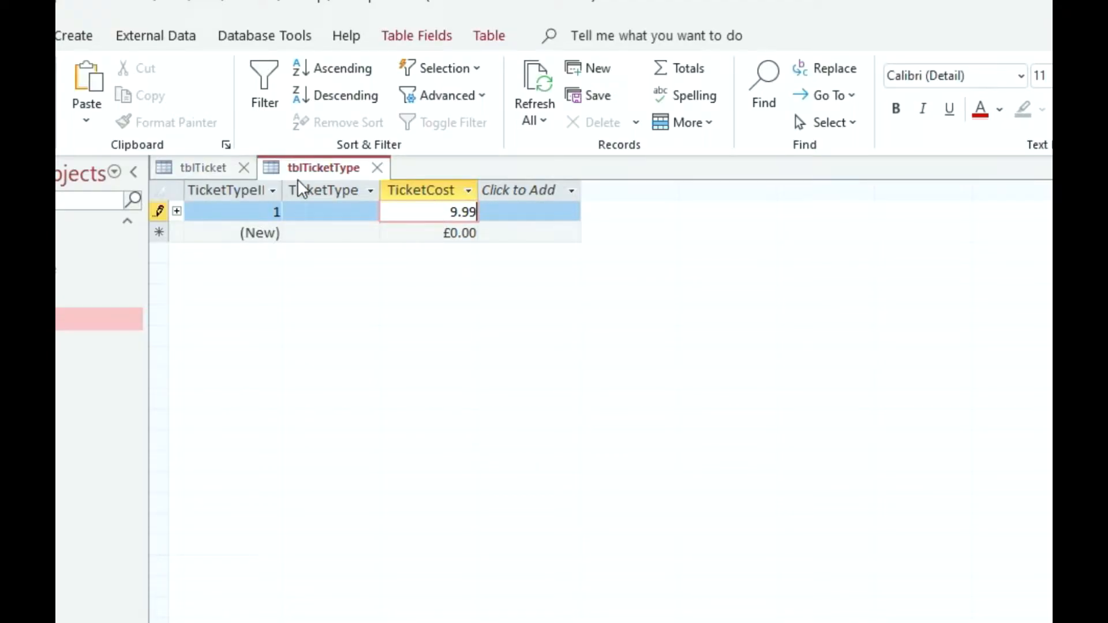
{"action": "mouse_move", "coordinate": [256, 285]}
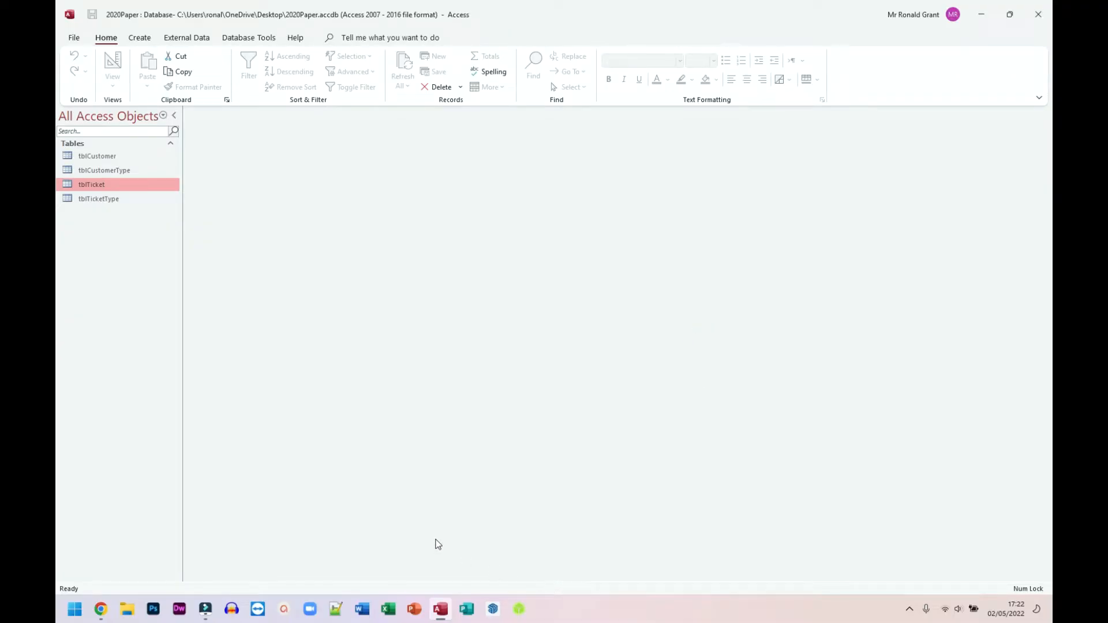
{"action": "mouse_move", "coordinate": [101, 609]}
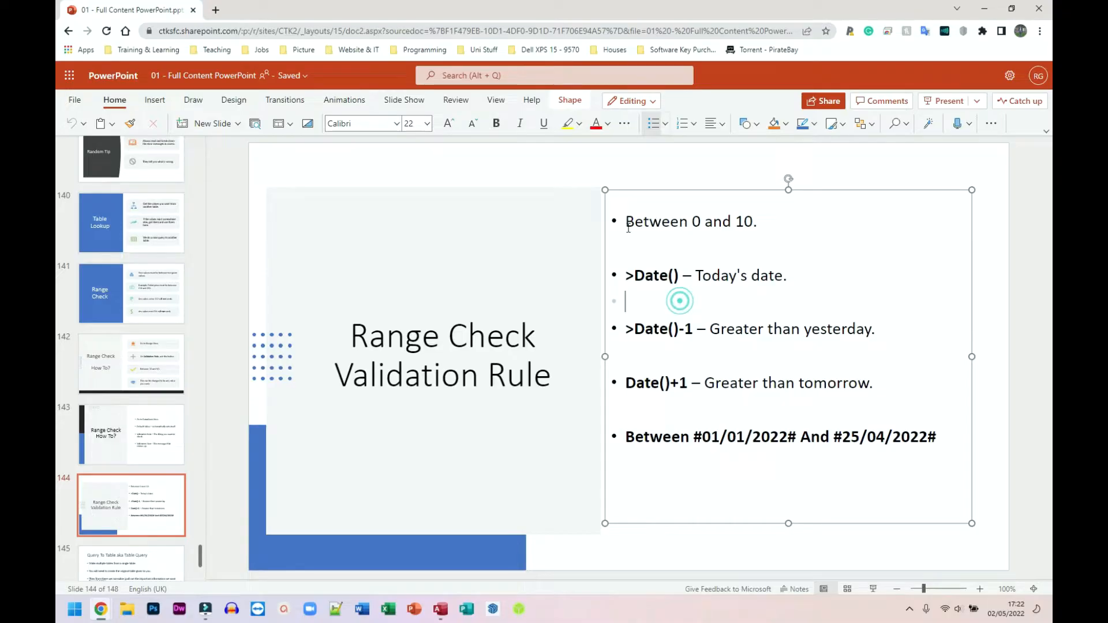
Show the 'Range Check Validation Rule' slide and highlight the >Date() example rule
{"action": "double_click", "coordinate": [656, 222]}
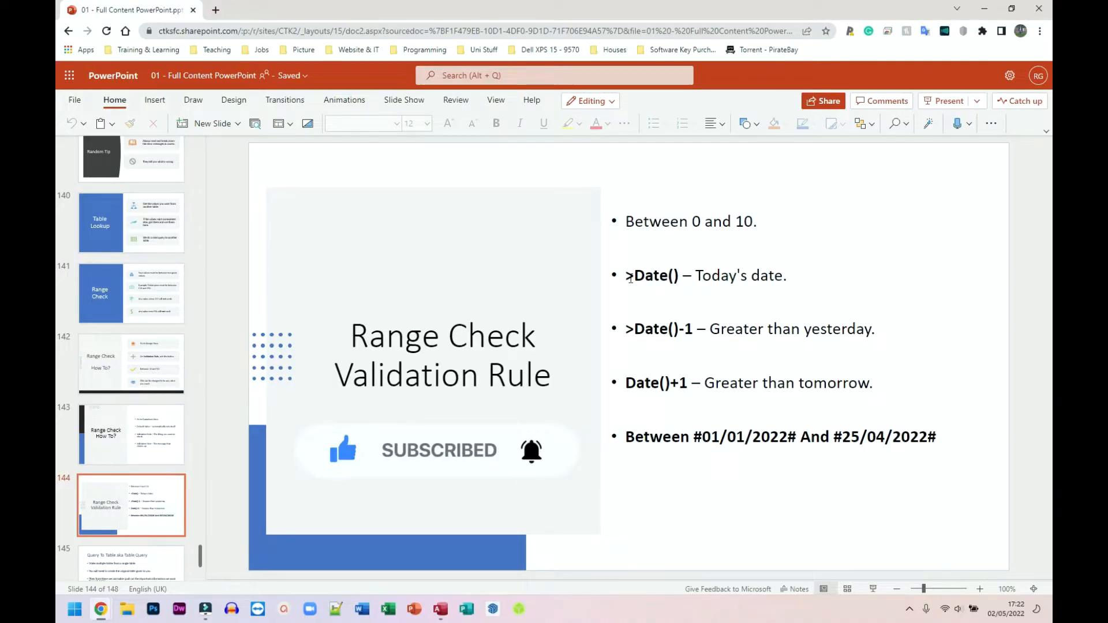
{"action": "double_click", "coordinate": [650, 274]}
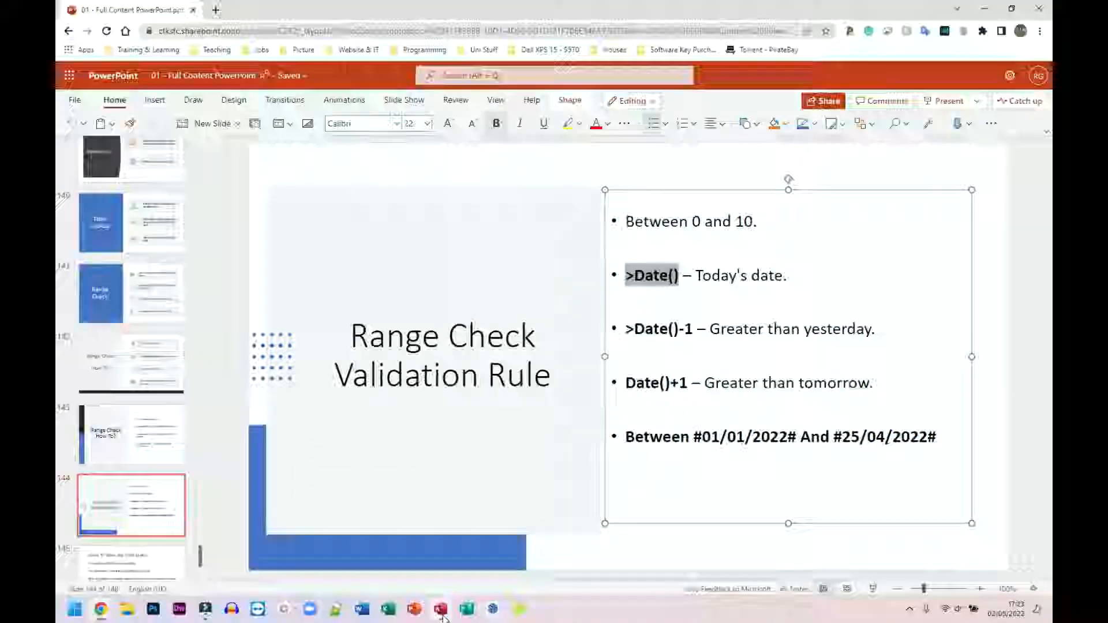
Return to Access, open tblTicket in design view and add a new field named MyDate
{"action": "left_click", "coordinate": [438, 608]}
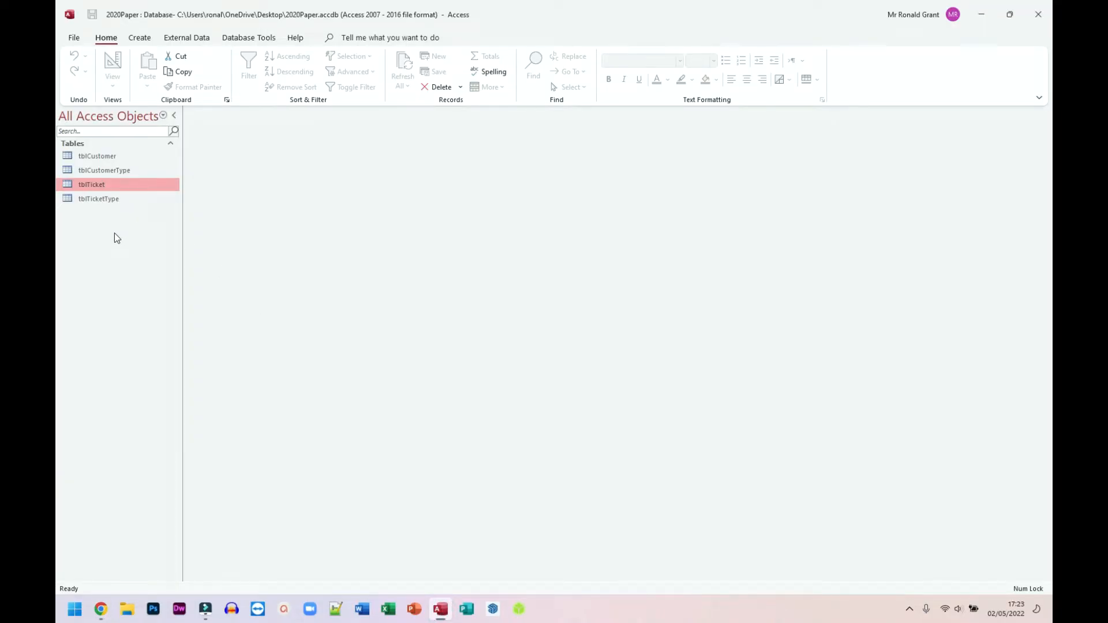
{"action": "mouse_move", "coordinate": [124, 219]}
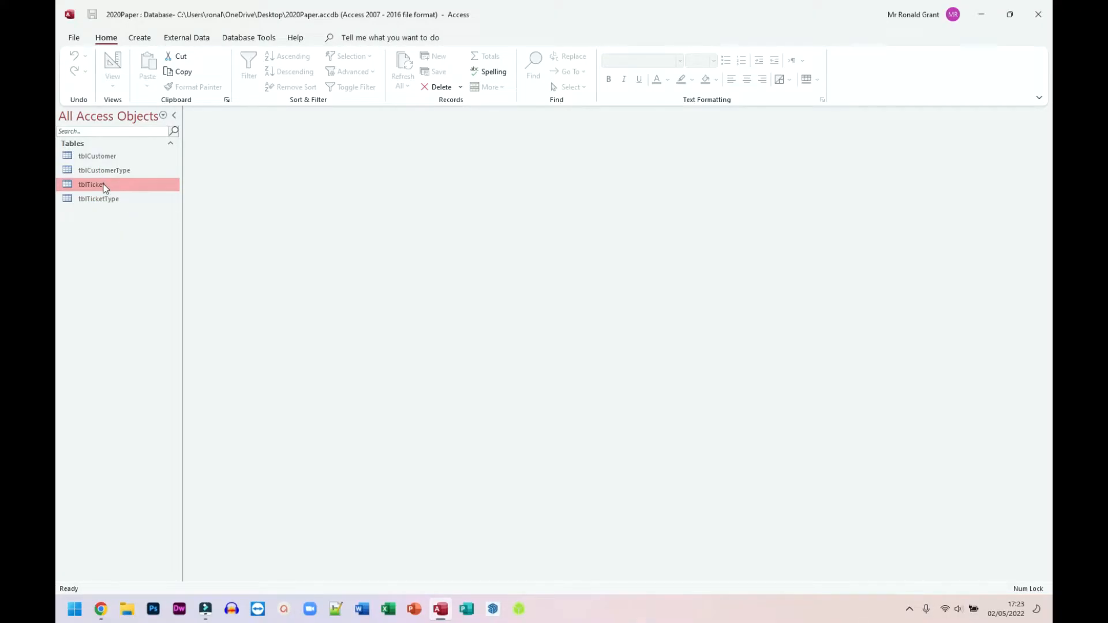
{"action": "mouse_move", "coordinate": [90, 185]}
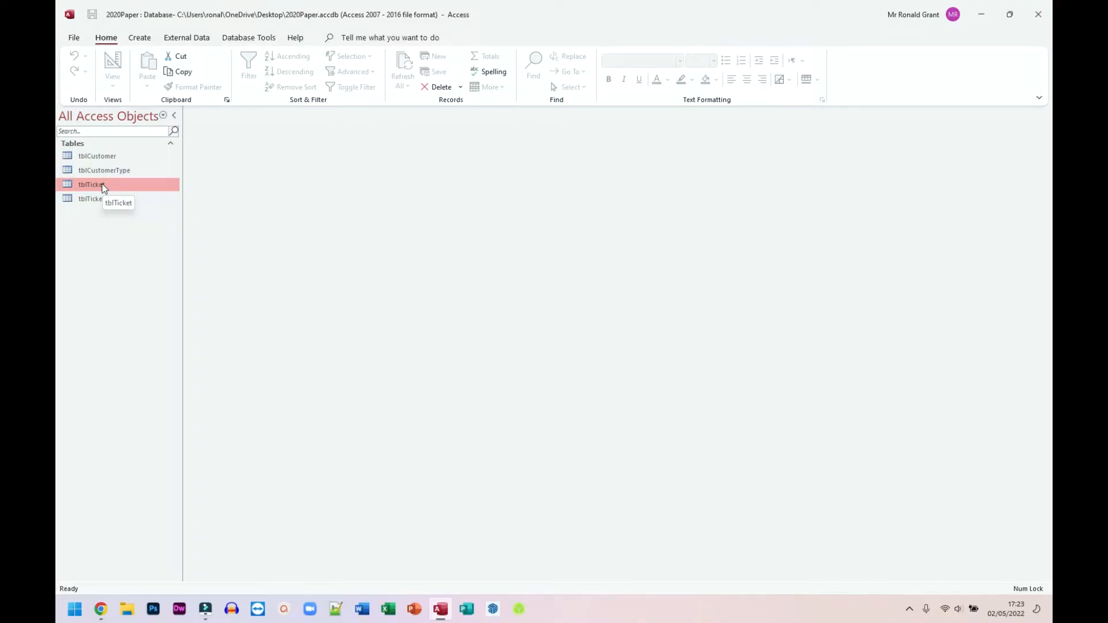
{"action": "mouse_move", "coordinate": [107, 189]}
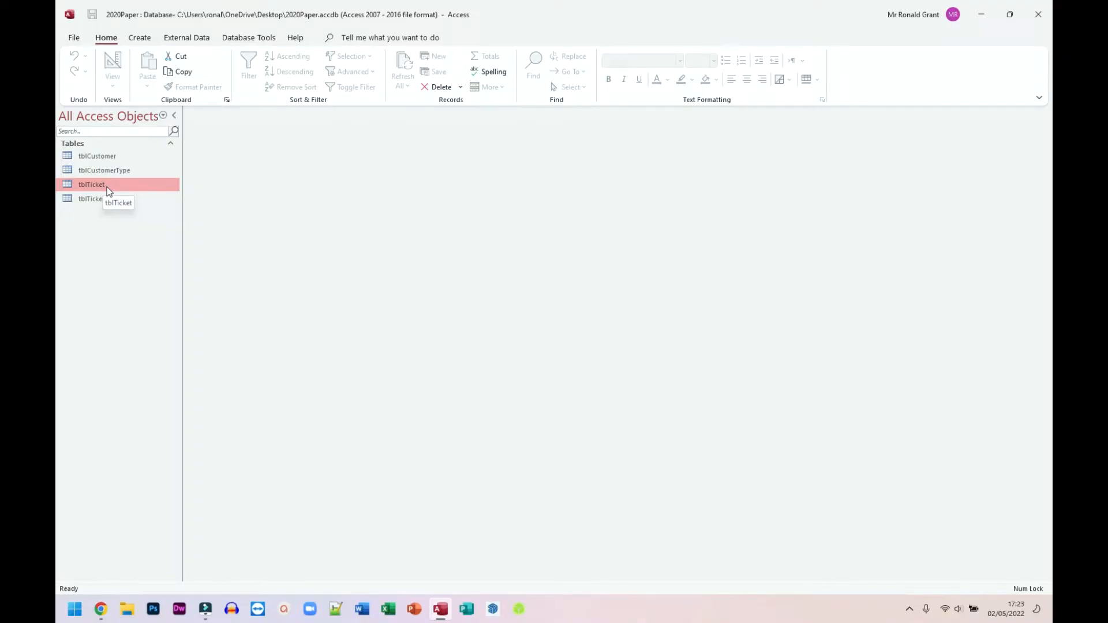
{"action": "double_click", "coordinate": [90, 184]}
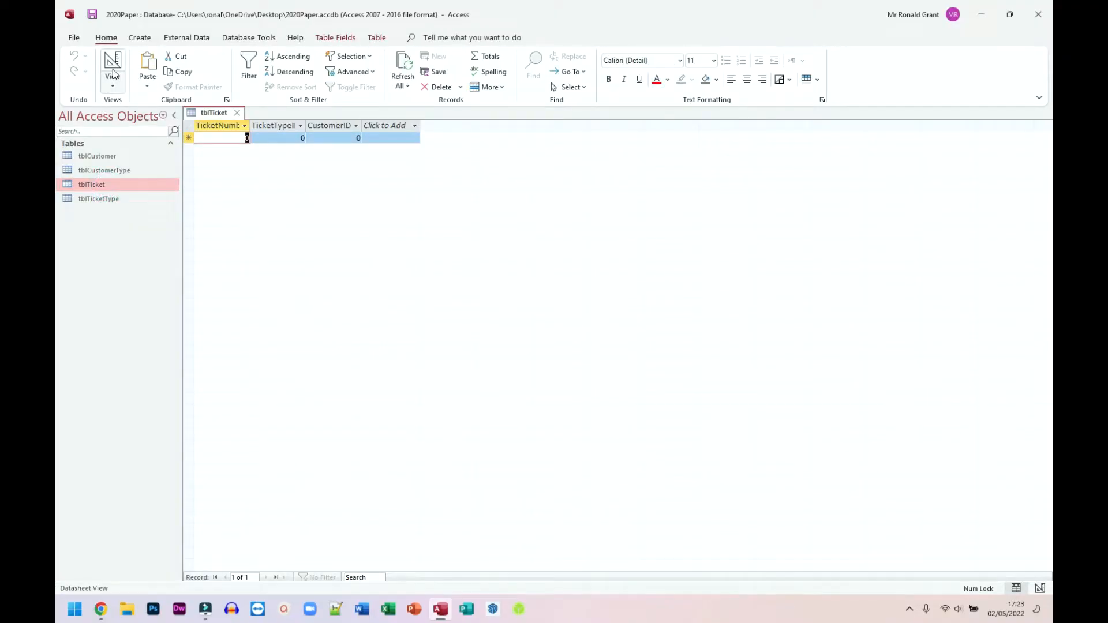
{"action": "left_click", "coordinate": [112, 67]}
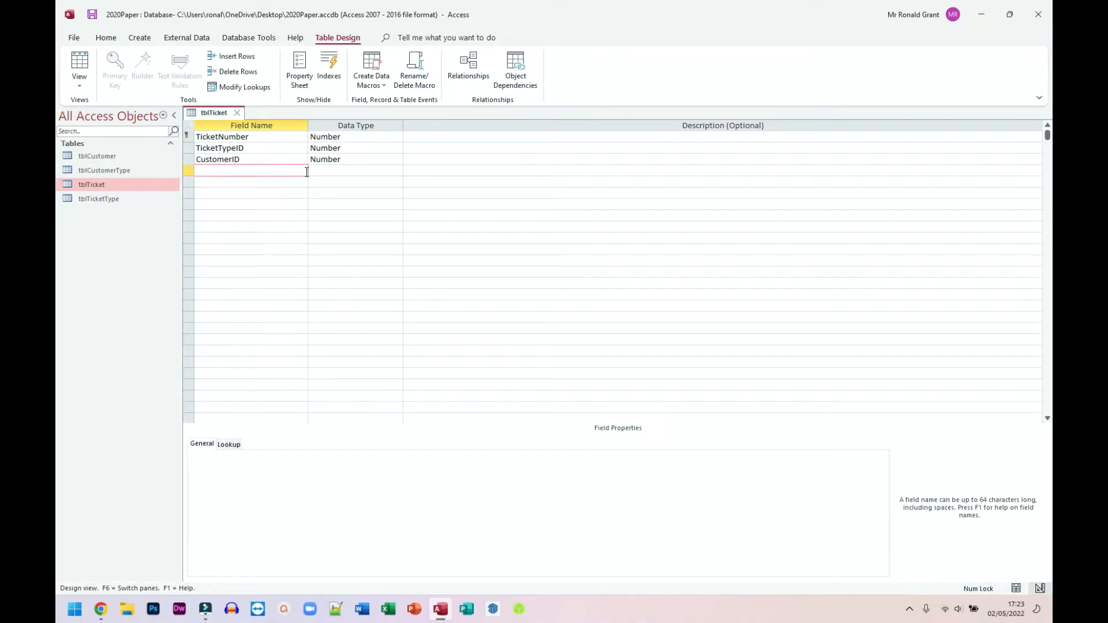
{"action": "type", "text": "Date"}
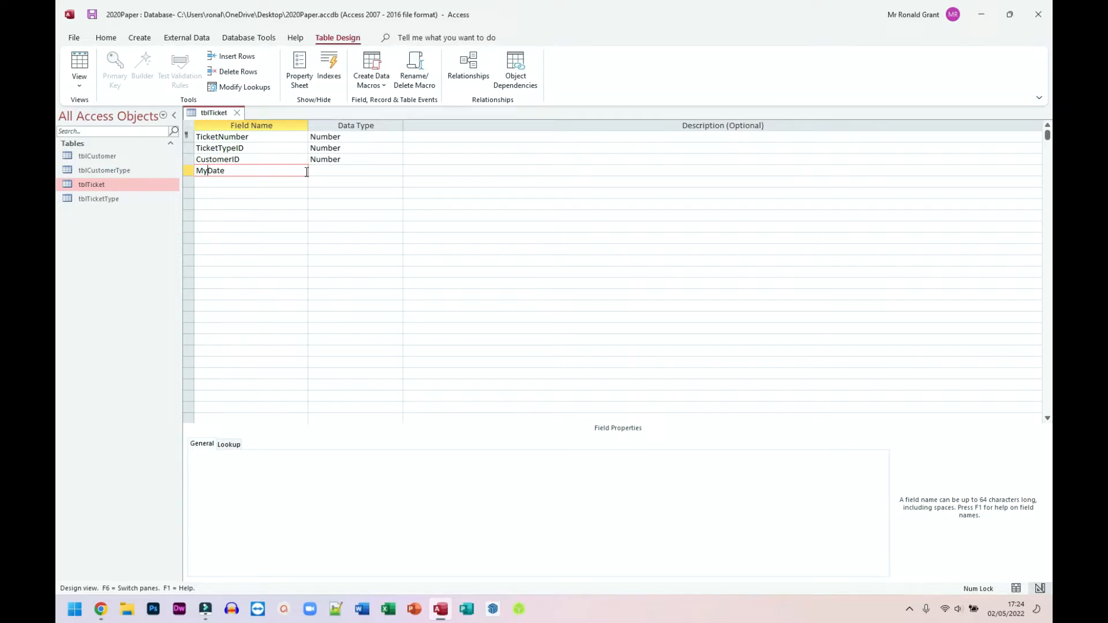
Set the MyDate field's data type to Date/Time
{"action": "left_click", "coordinate": [354, 171]}
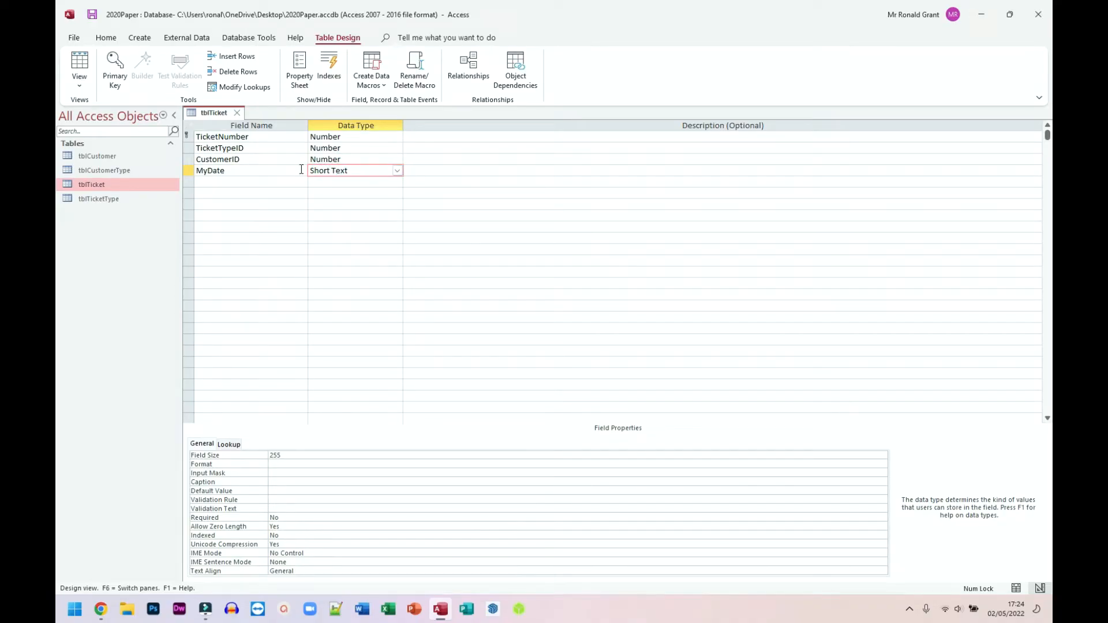
{"action": "left_click", "coordinate": [353, 171]}
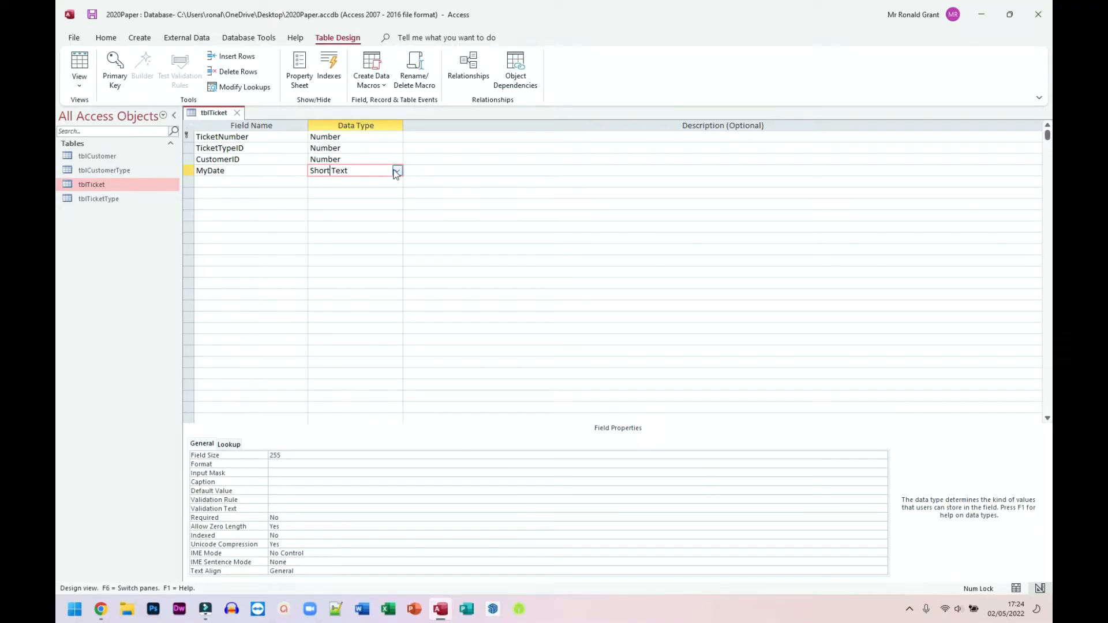
{"action": "left_click", "coordinate": [396, 171]}
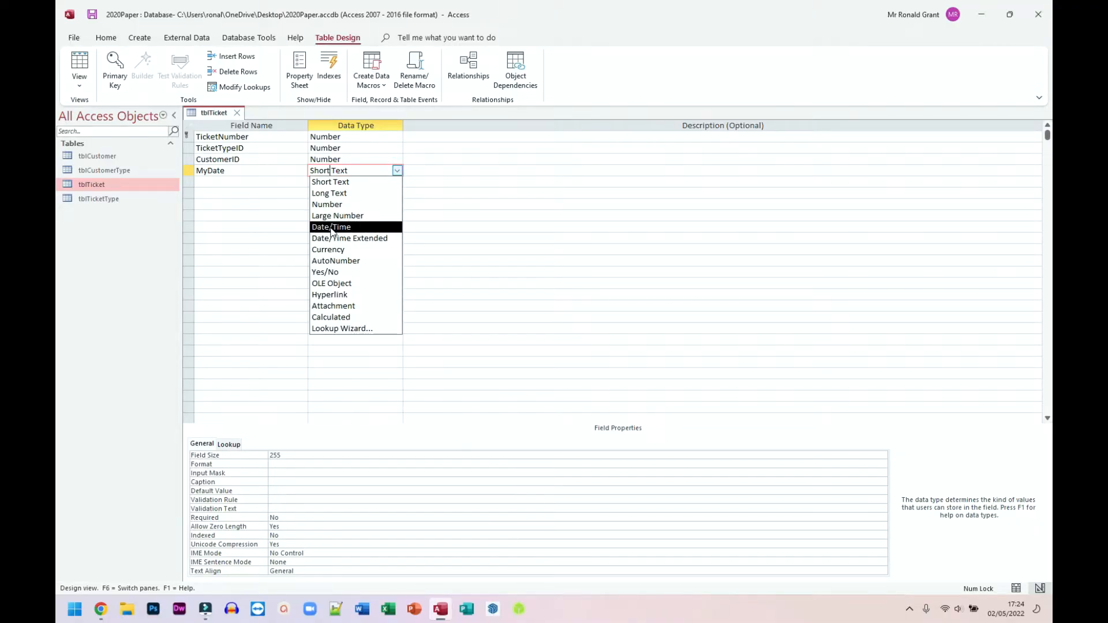
{"action": "left_click", "coordinate": [330, 228]}
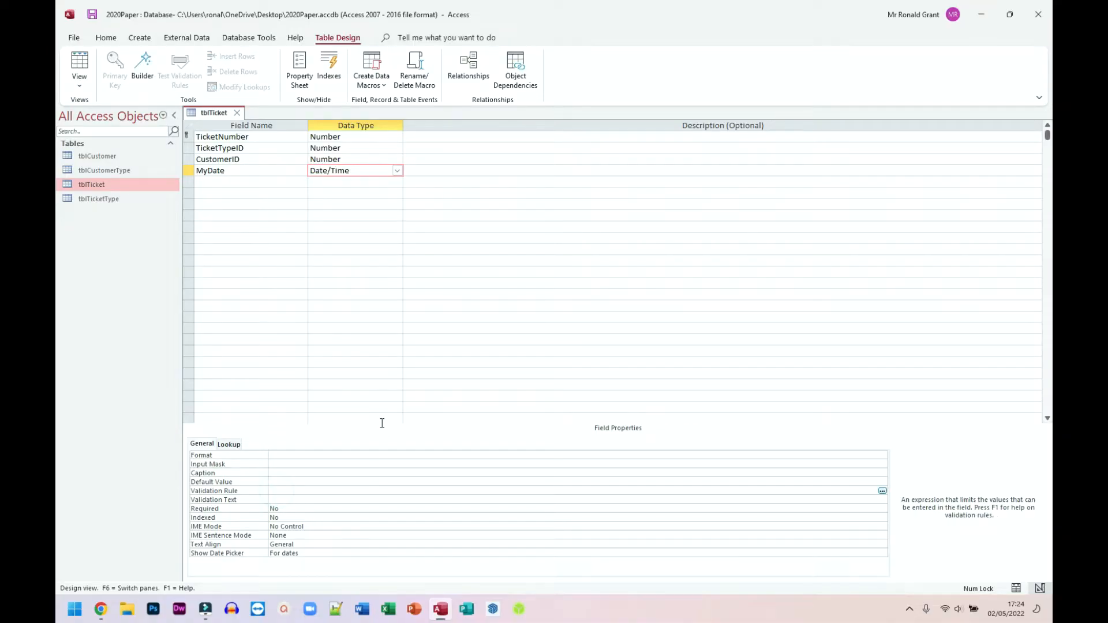
Give MyDate the validation rule >Date() and text 'Date needs to be greater than today.'
{"action": "type", "text": ">"}
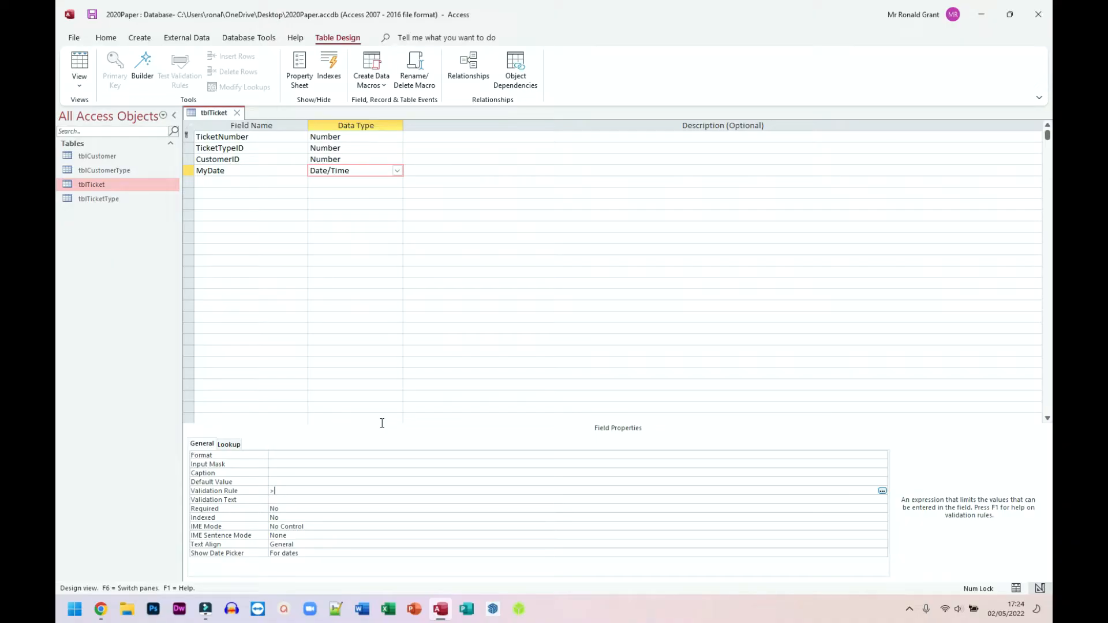
{"action": "type", "text": "Date("}
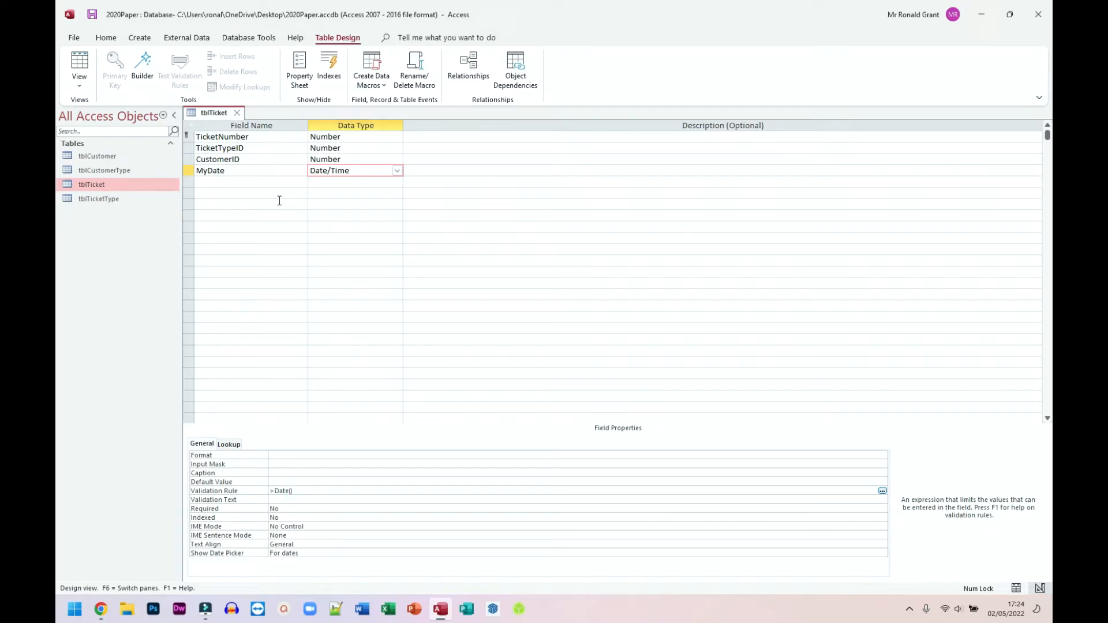
{"action": "mouse_move", "coordinate": [162, 125]}
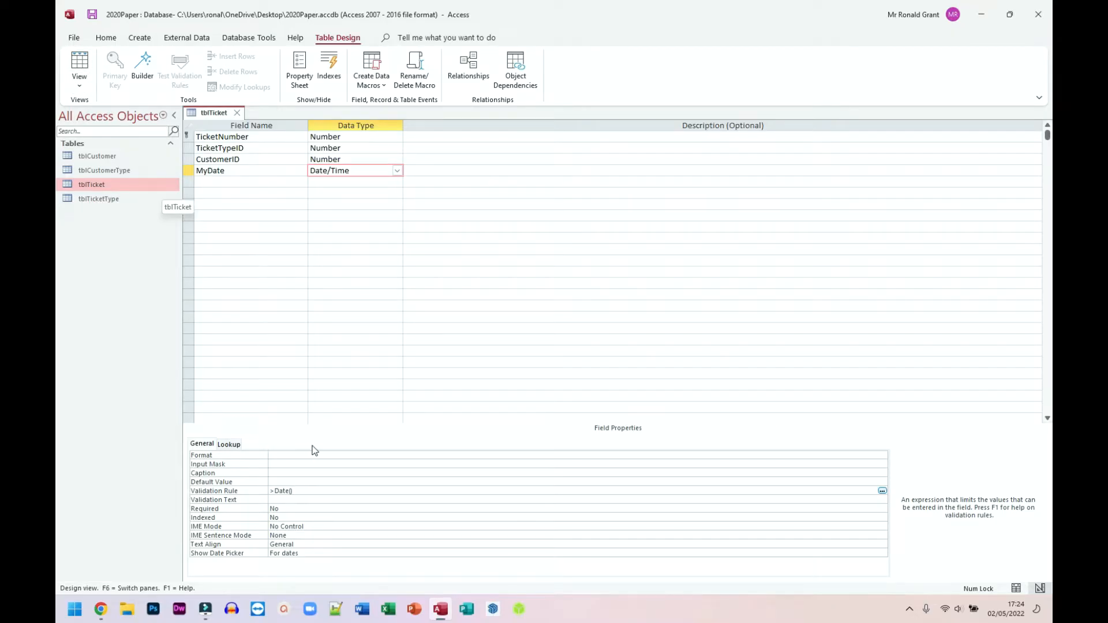
{"action": "left_click", "coordinate": [358, 500]}
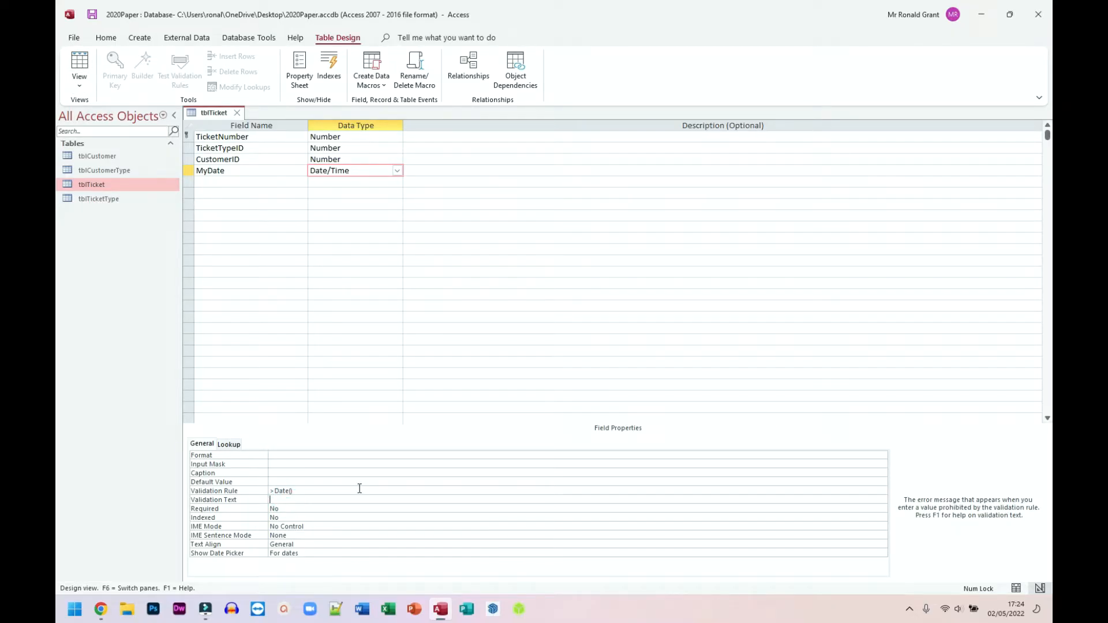
{"action": "type", "text": "Date needs to be greater than"}
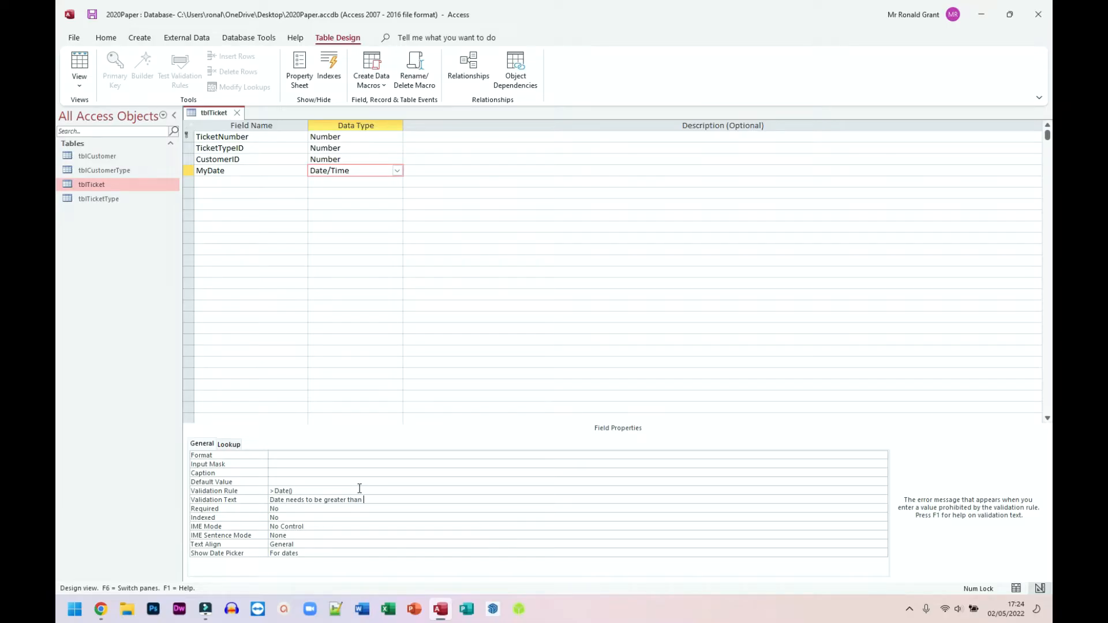
{"action": "type", "text": "today."}
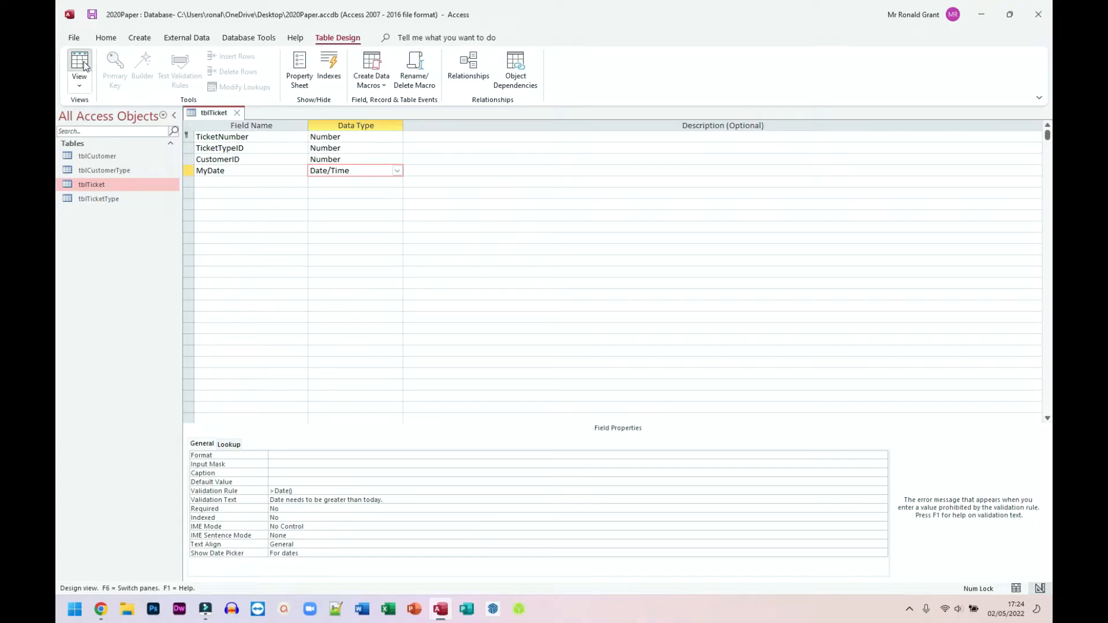
{"action": "left_click", "coordinate": [78, 63]}
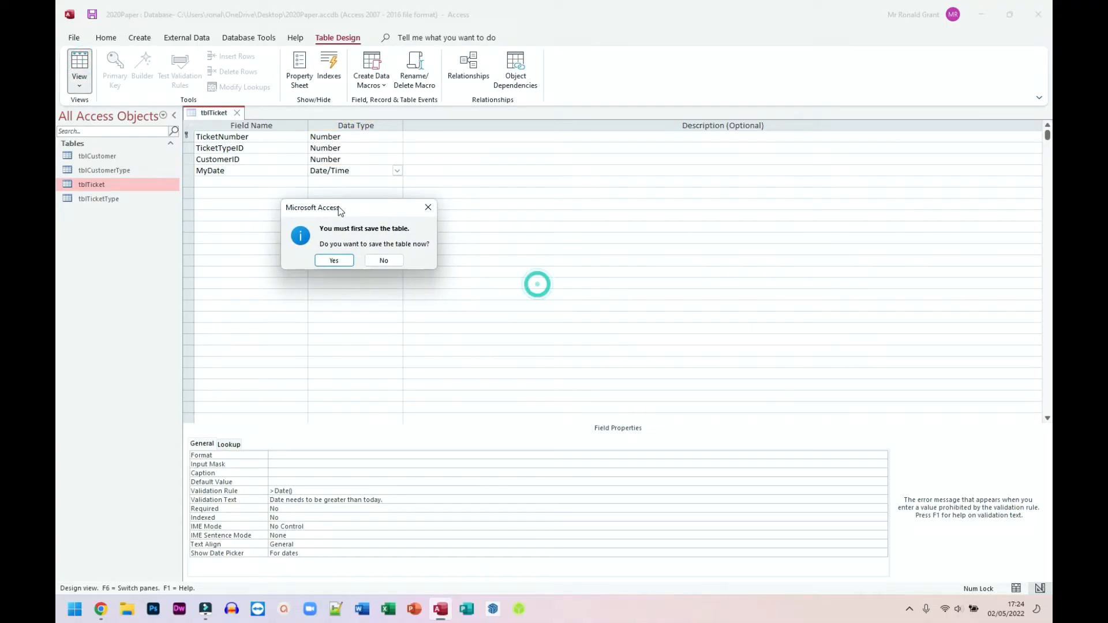
Save the table and see today's date 02/05/2022 in MyDate rejected with the greater-than-today error
{"action": "left_click", "coordinate": [333, 260]}
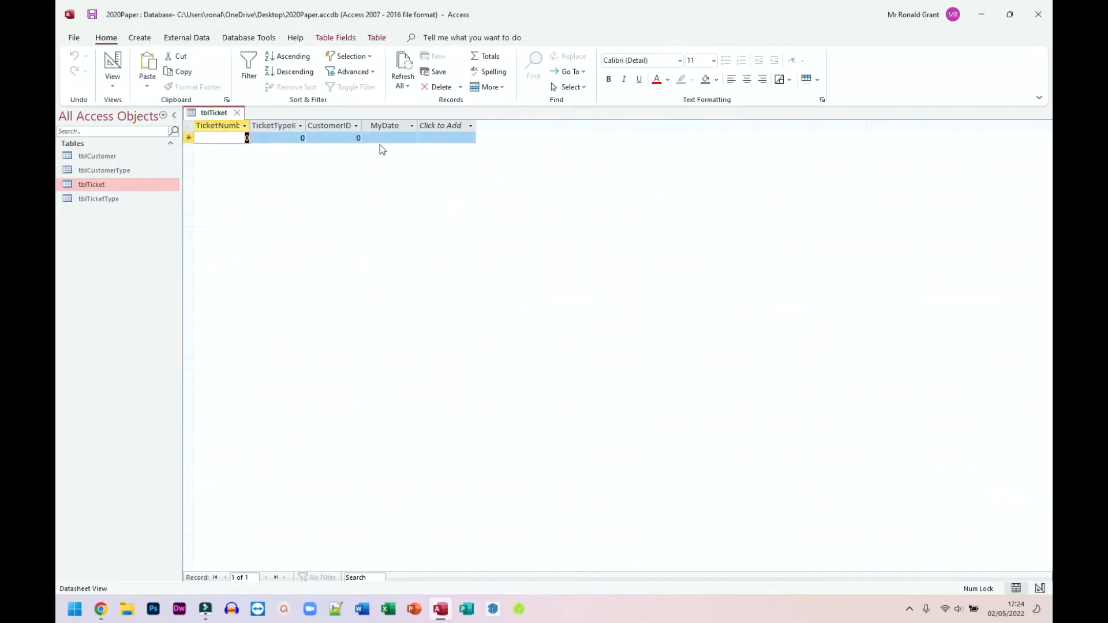
{"action": "left_click", "coordinate": [386, 138]}
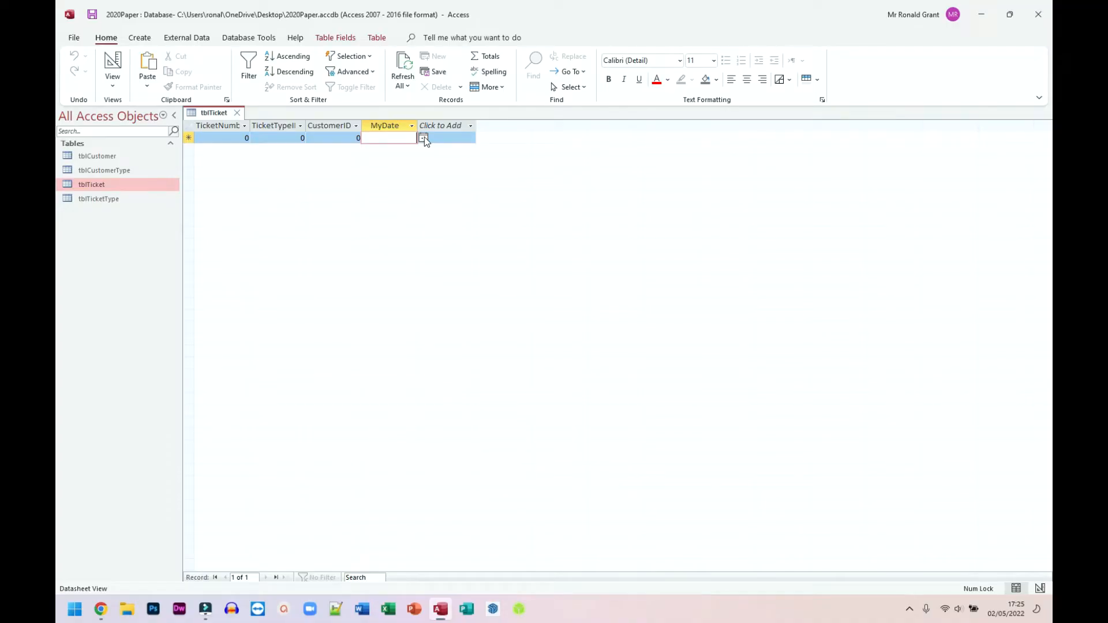
{"action": "left_click", "coordinate": [423, 137]}
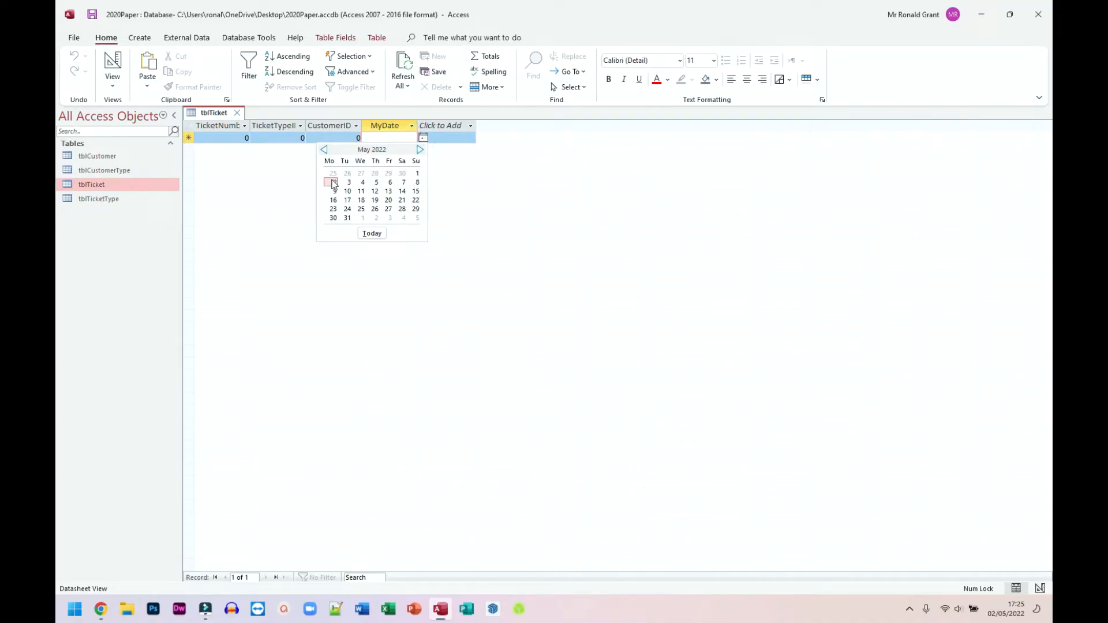
{"action": "left_click", "coordinate": [333, 182]}
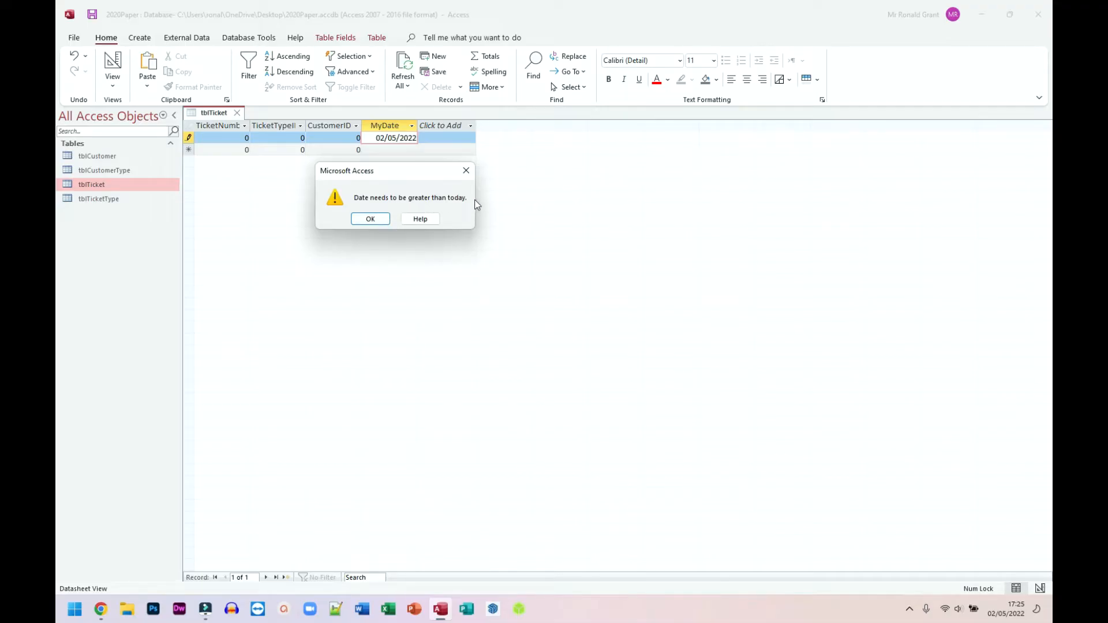
{"action": "left_click", "coordinate": [370, 218]}
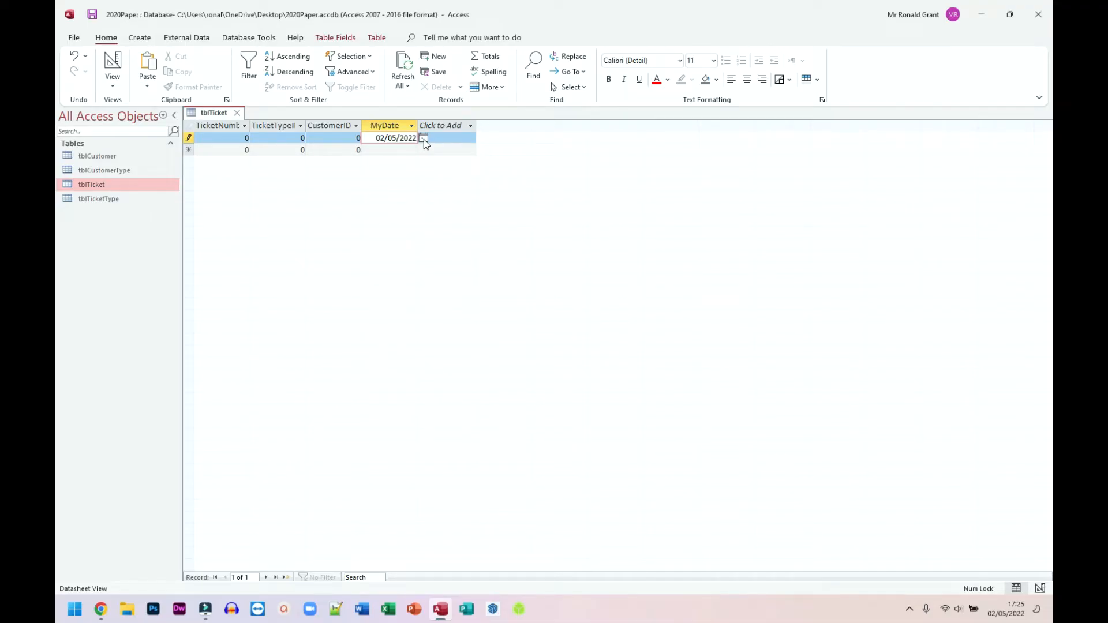
Enter yesterday's date 01/05/2022 and see it rejected with the same error
{"action": "type", "text": "01/05/2022"}
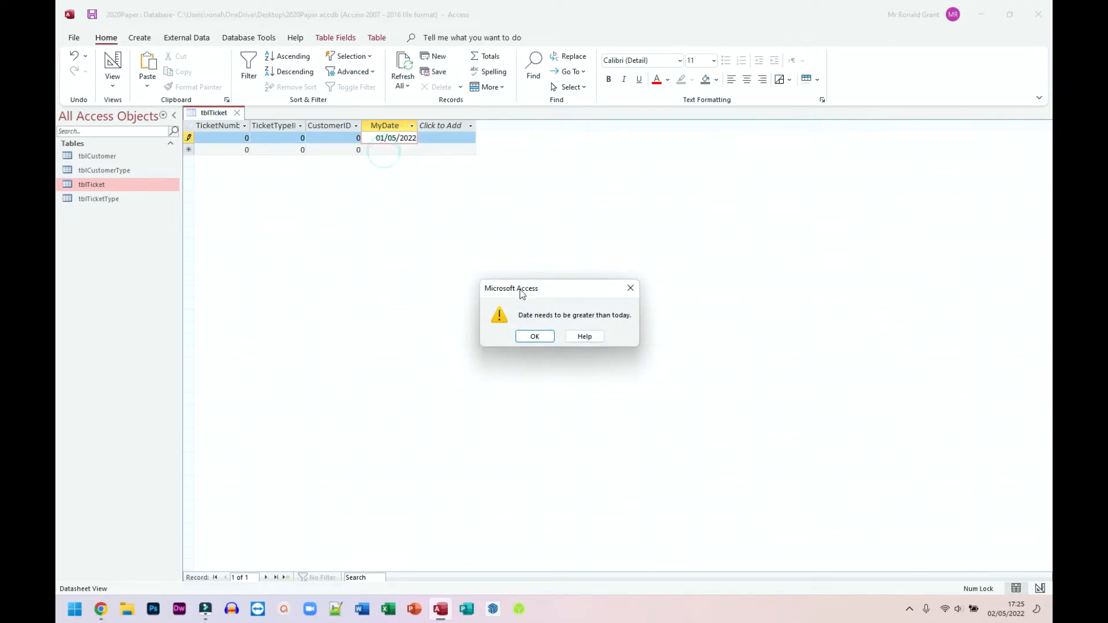
{"action": "left_click", "coordinate": [533, 336]}
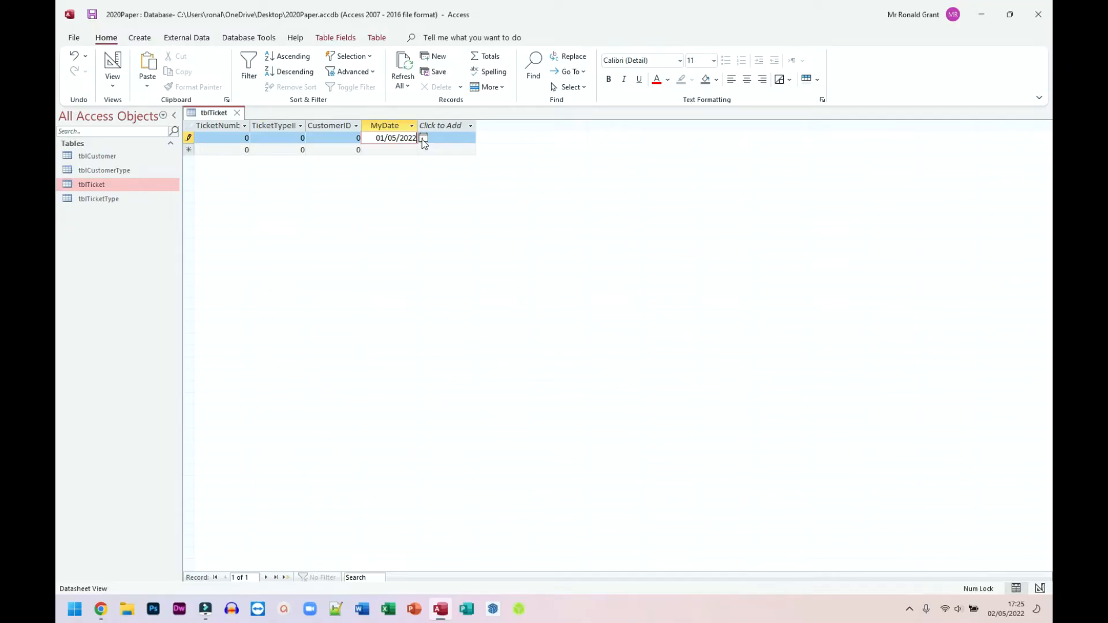
Enter tomorrow's date 03/05/2022, which passes, and dismiss the related tblTicketType record error
{"action": "left_click", "coordinate": [424, 138]}
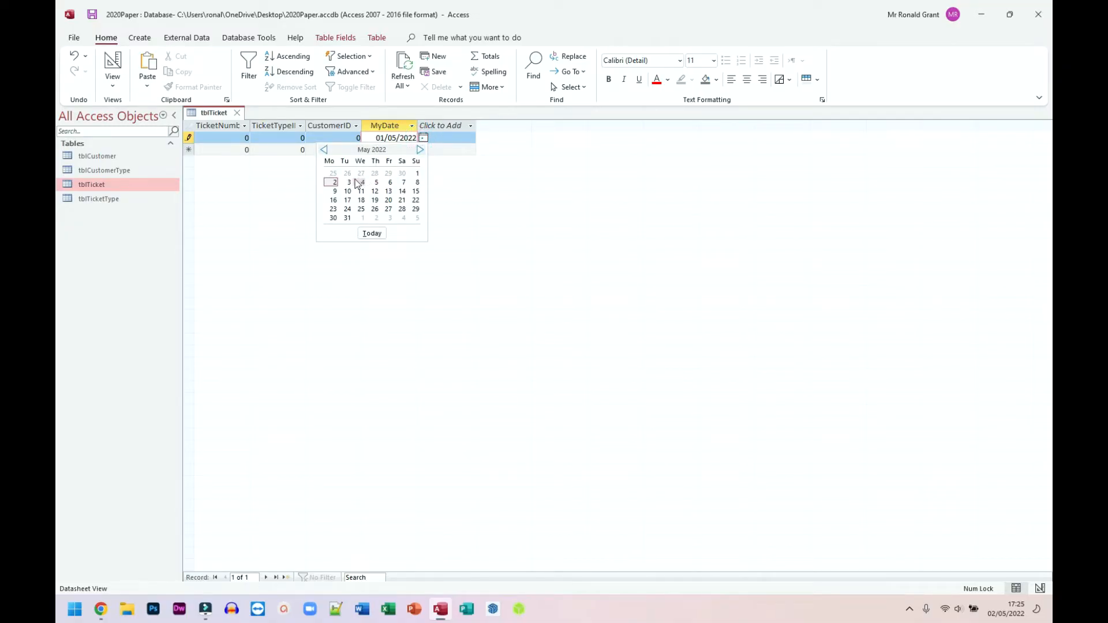
{"action": "left_click", "coordinate": [348, 182]}
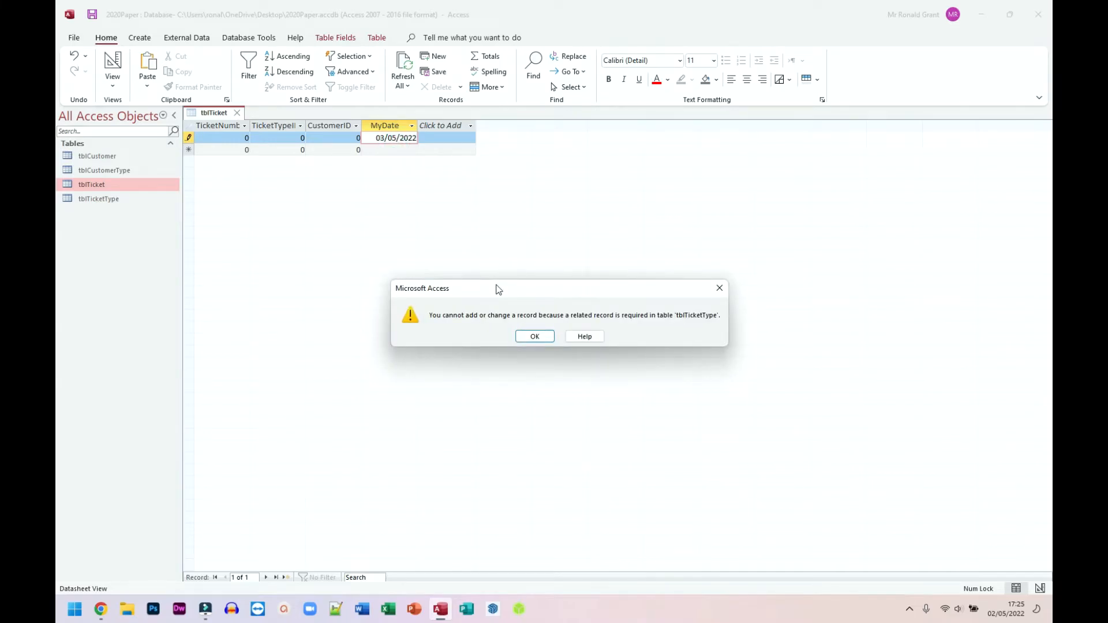
{"action": "left_click_drag", "start_coordinate": [495, 289], "coordinate": [336, 175]}
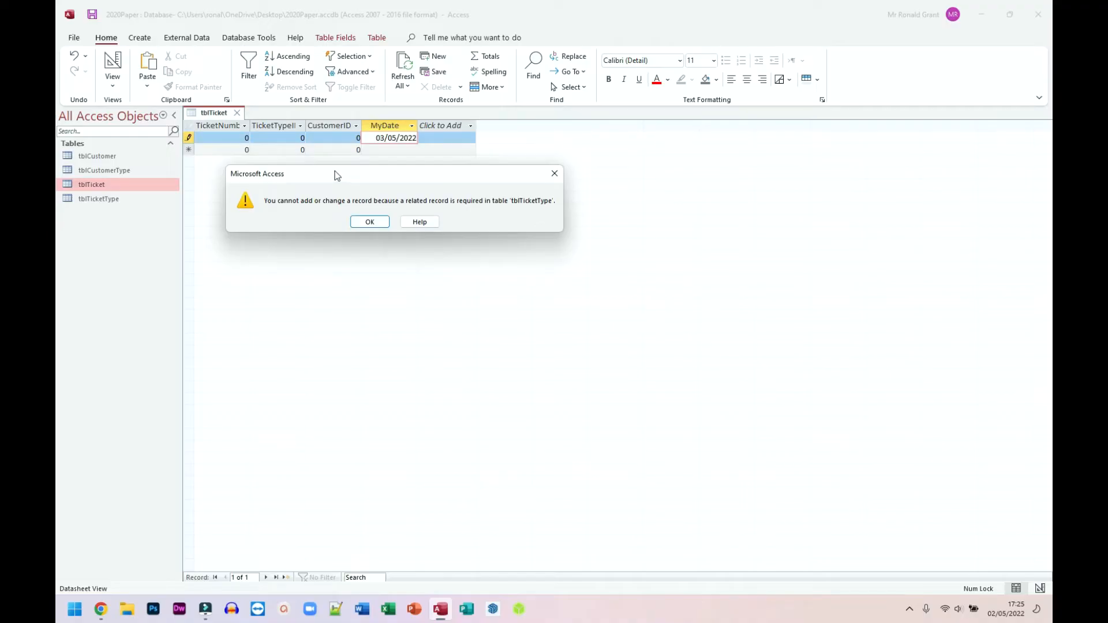
{"action": "mouse_move", "coordinate": [353, 174]}
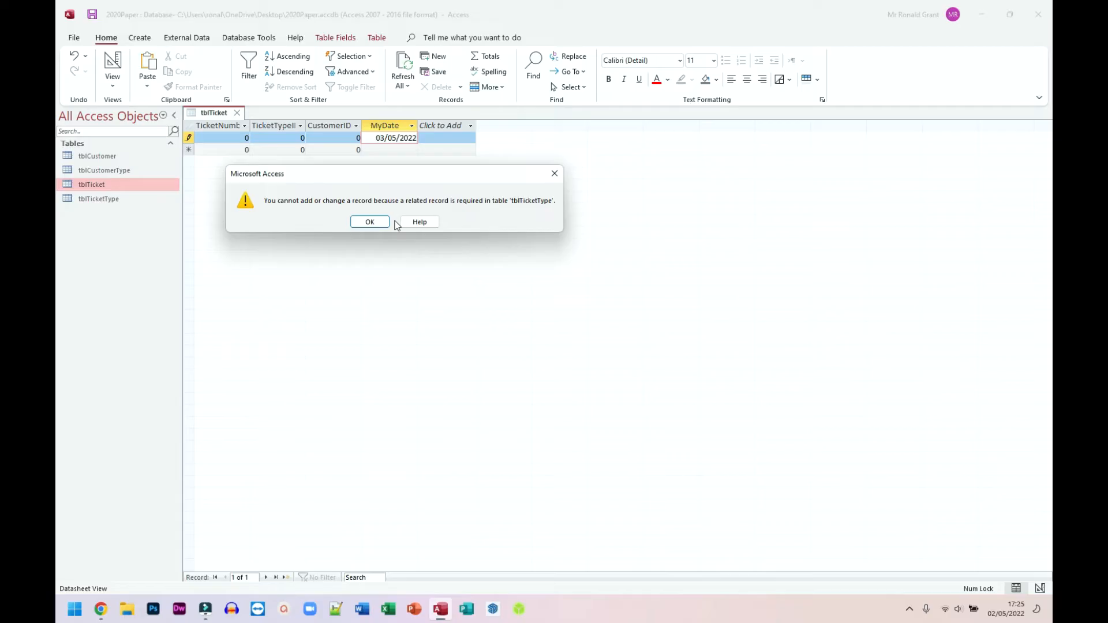
{"action": "mouse_move", "coordinate": [396, 225]}
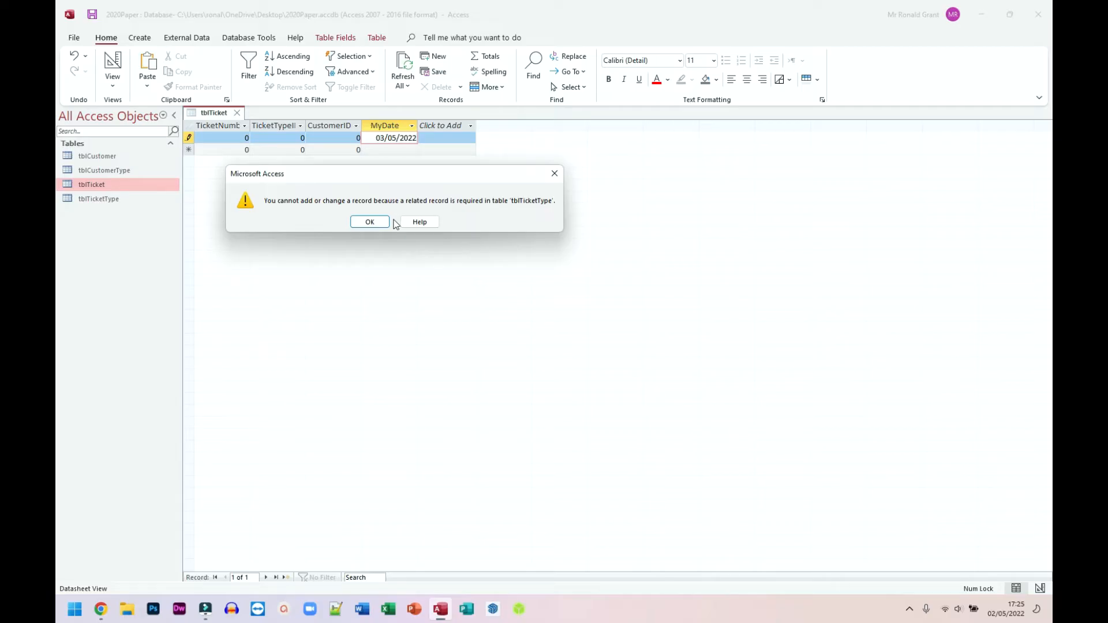
{"action": "left_click", "coordinate": [369, 222]}
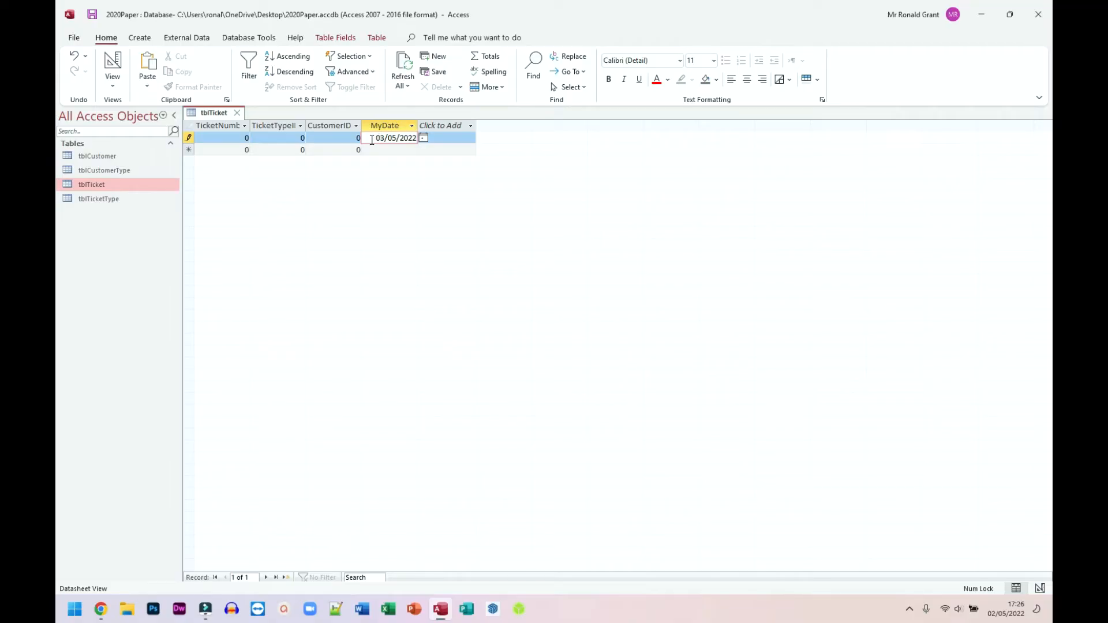
{"action": "mouse_move", "coordinate": [103, 608]}
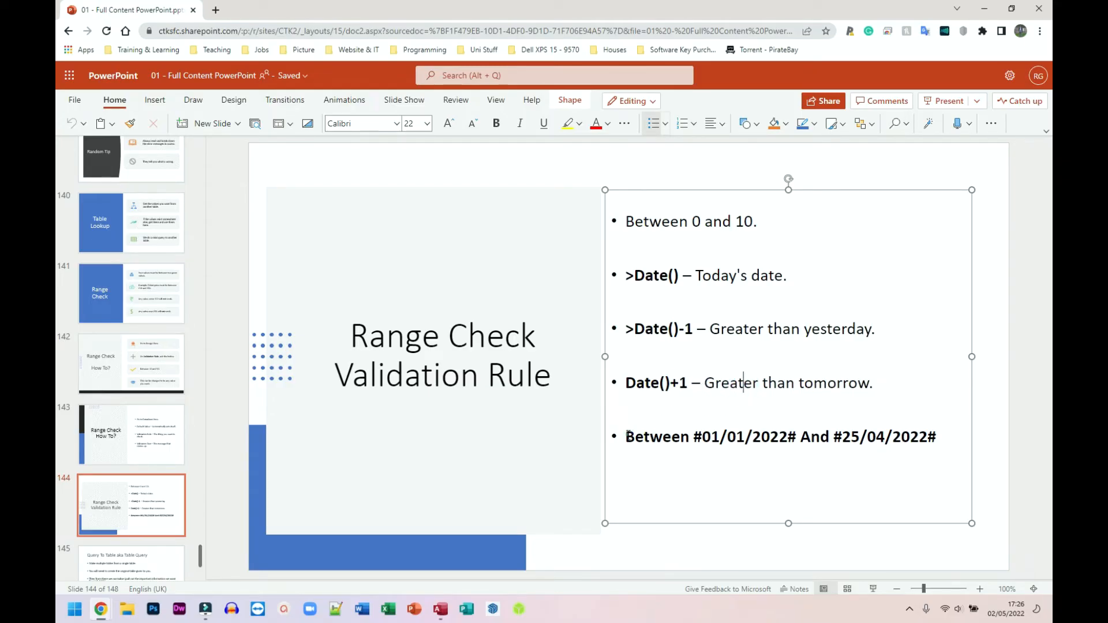
Select and copy the 'Between #01/01/2022# And #25/04/2022#' rule from the slide
{"action": "triple_click", "coordinate": [777, 436]}
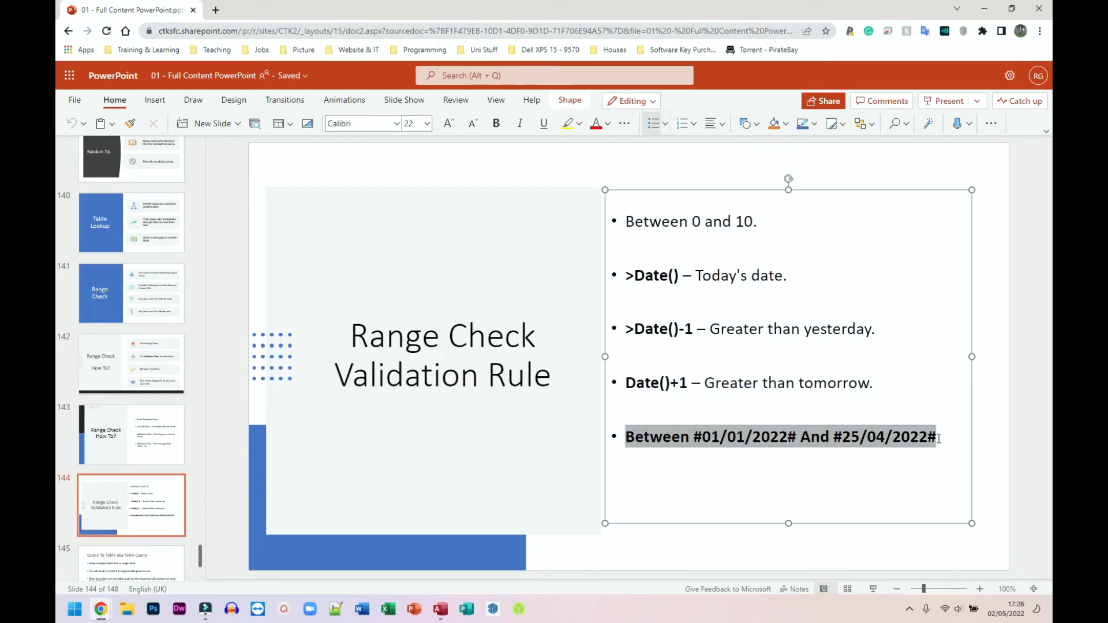
{"action": "left_click", "coordinate": [497, 124]}
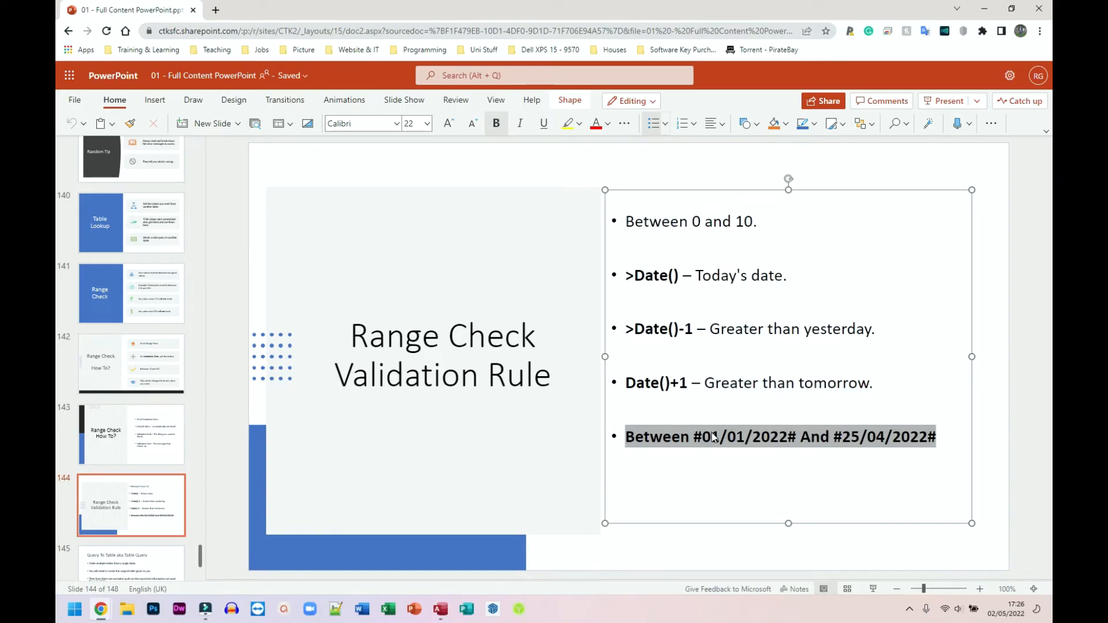
{"action": "mouse_move", "coordinate": [856, 435]}
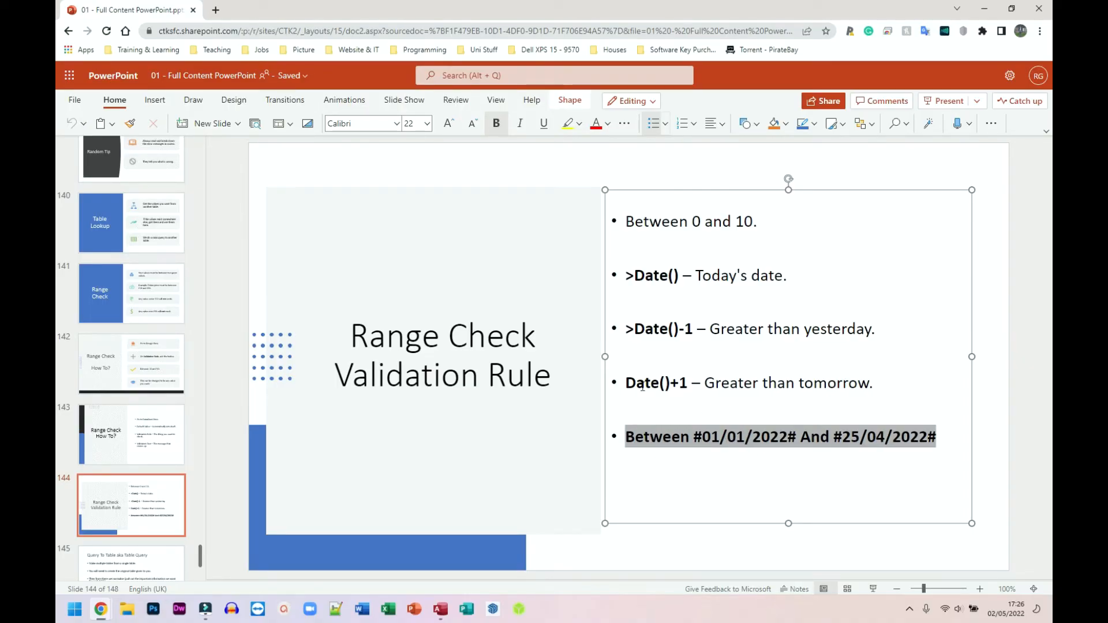
{"action": "mouse_move", "coordinate": [416, 296]}
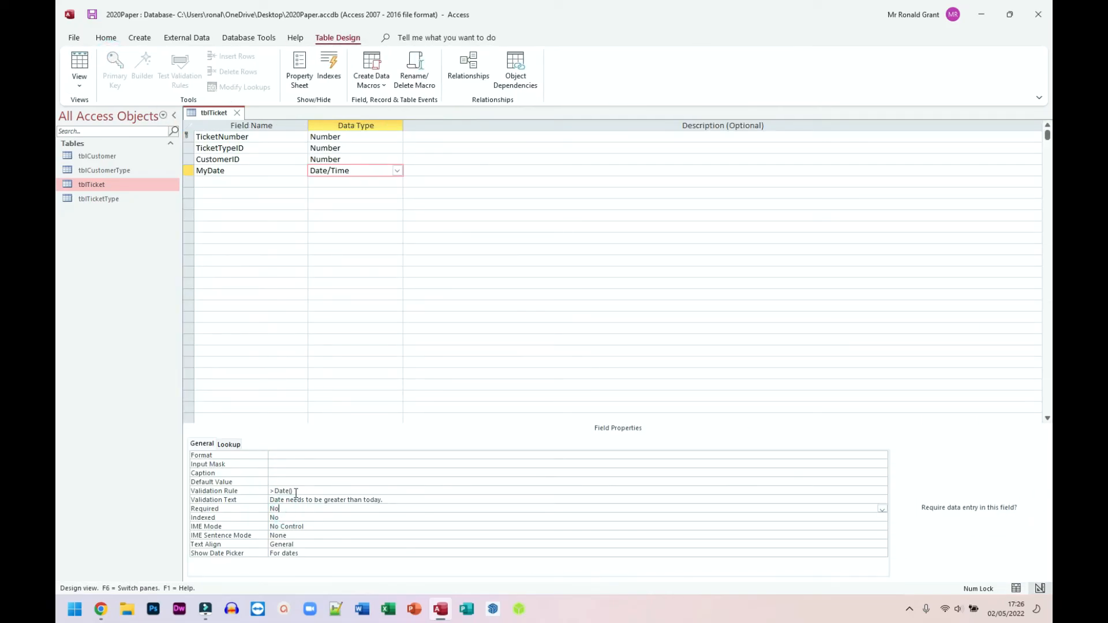
Set MyDate's validation rule to Between #01/01/2022# And #25/04/2022# and switch to Datasheet view
{"action": "type", "text": "Between #01/01/2022# And #25/04/2022#"}
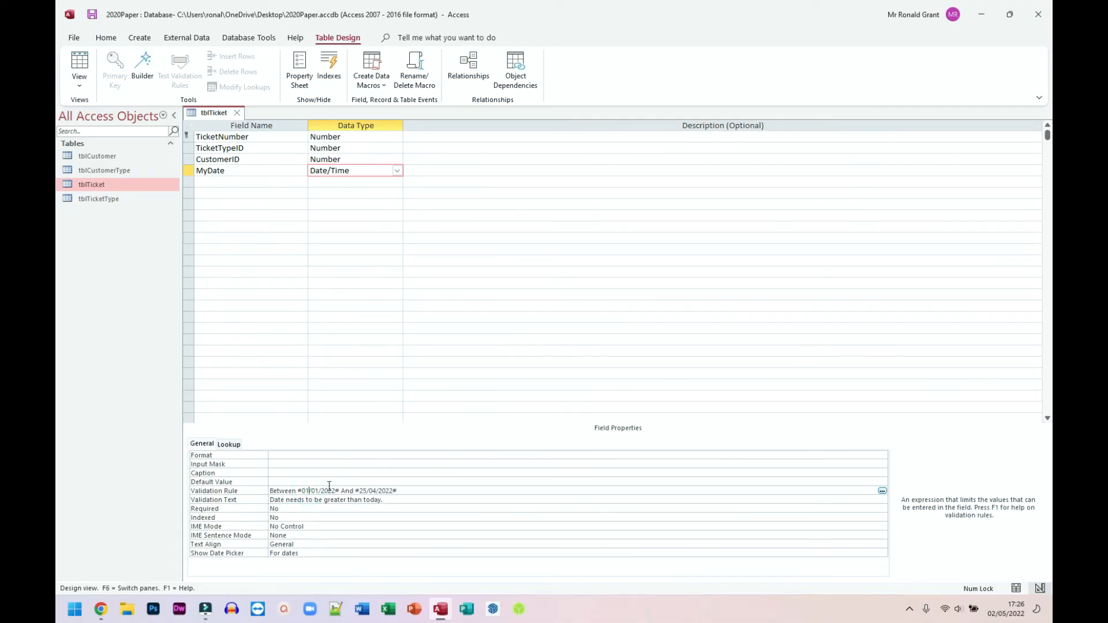
{"action": "double_click", "coordinate": [310, 491]}
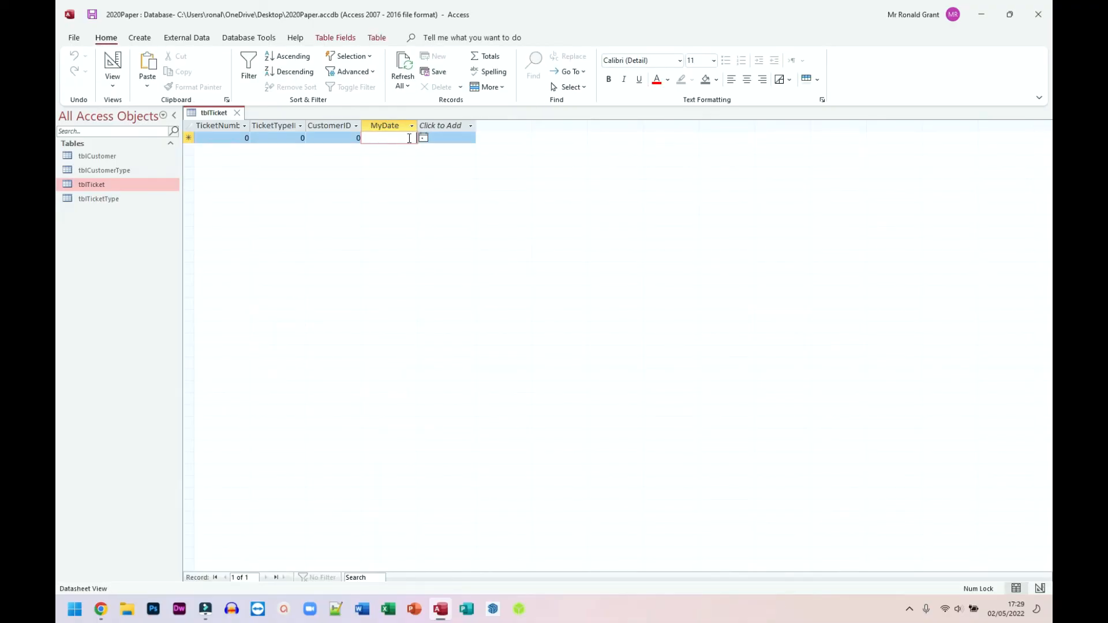
Pick 09/12/2021 from the date picker, triggering 'Date needs to be greater than today.'
{"action": "left_click", "coordinate": [422, 137]}
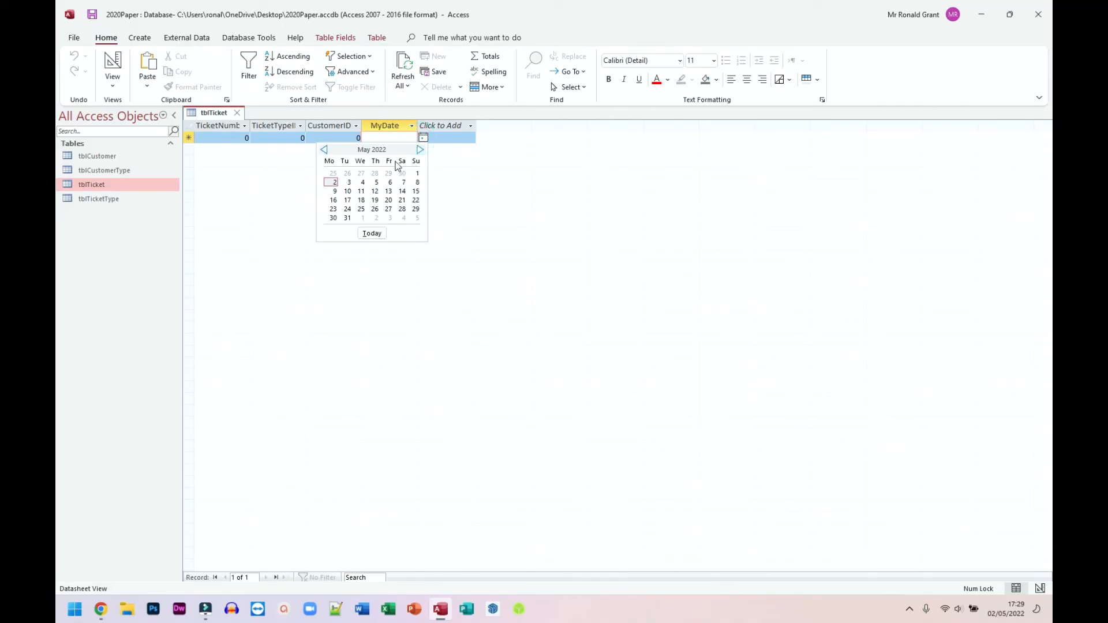
{"action": "left_click", "coordinate": [325, 149]}
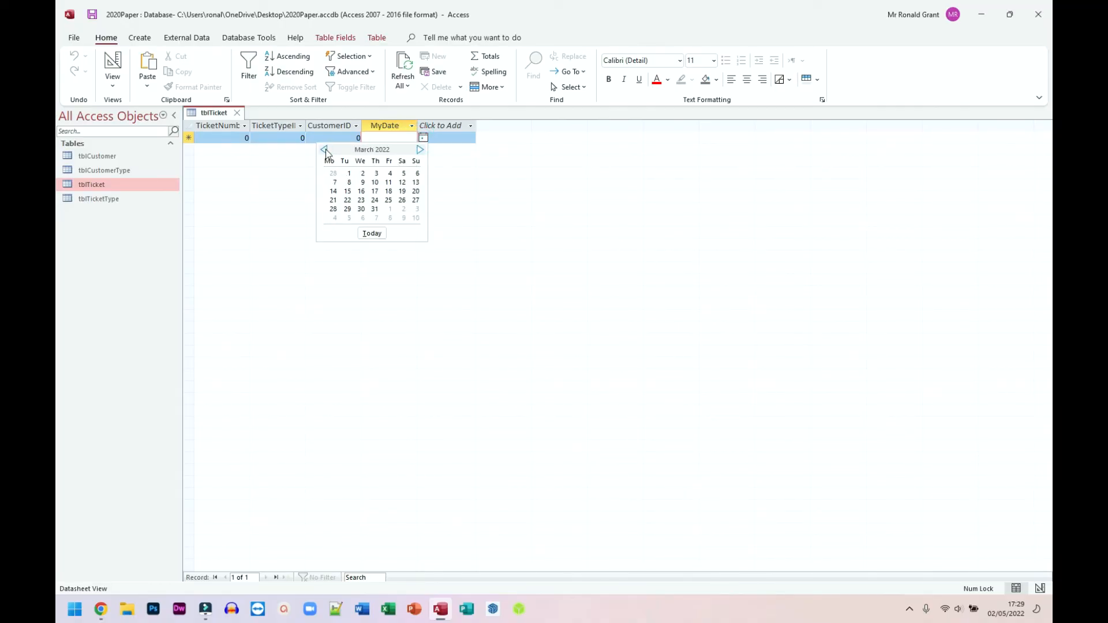
{"action": "left_click", "coordinate": [325, 148]}
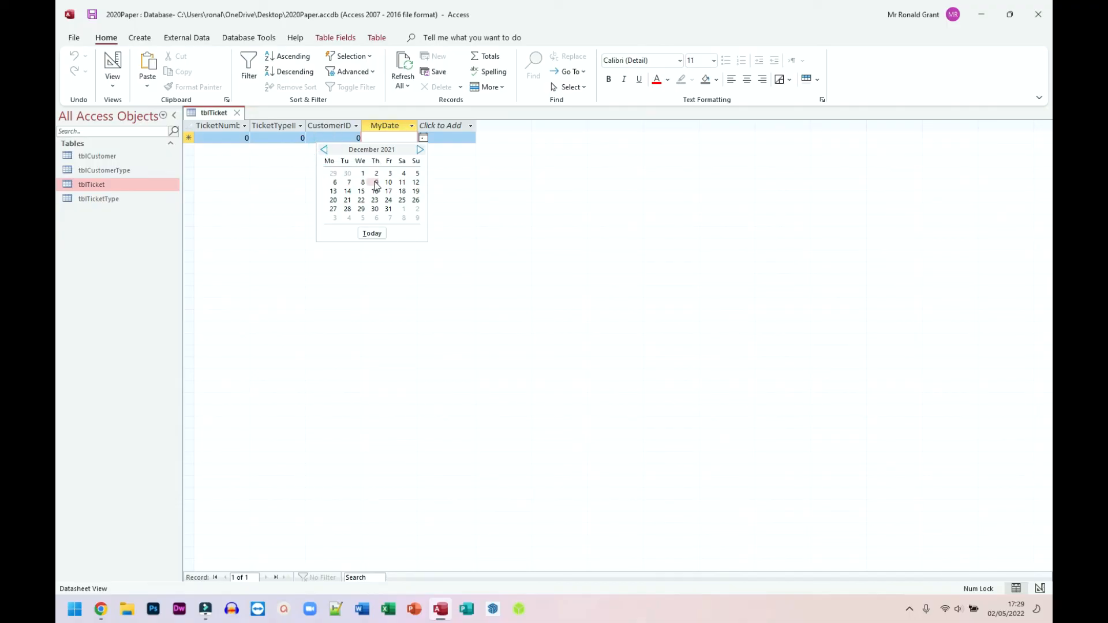
{"action": "left_click", "coordinate": [375, 183]}
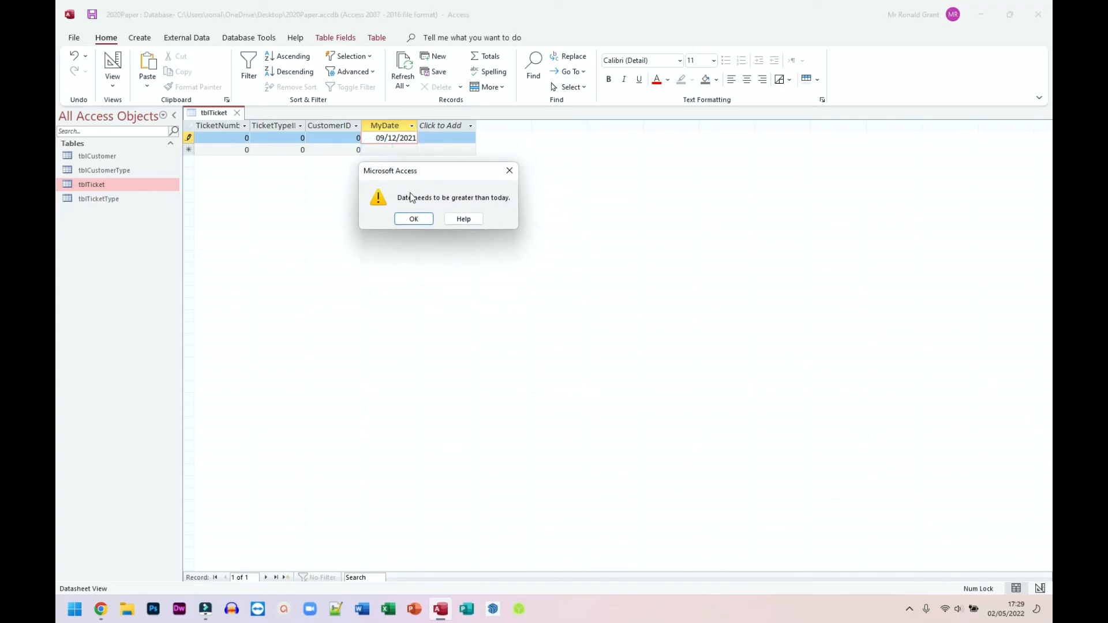
{"action": "mouse_move", "coordinate": [426, 184]}
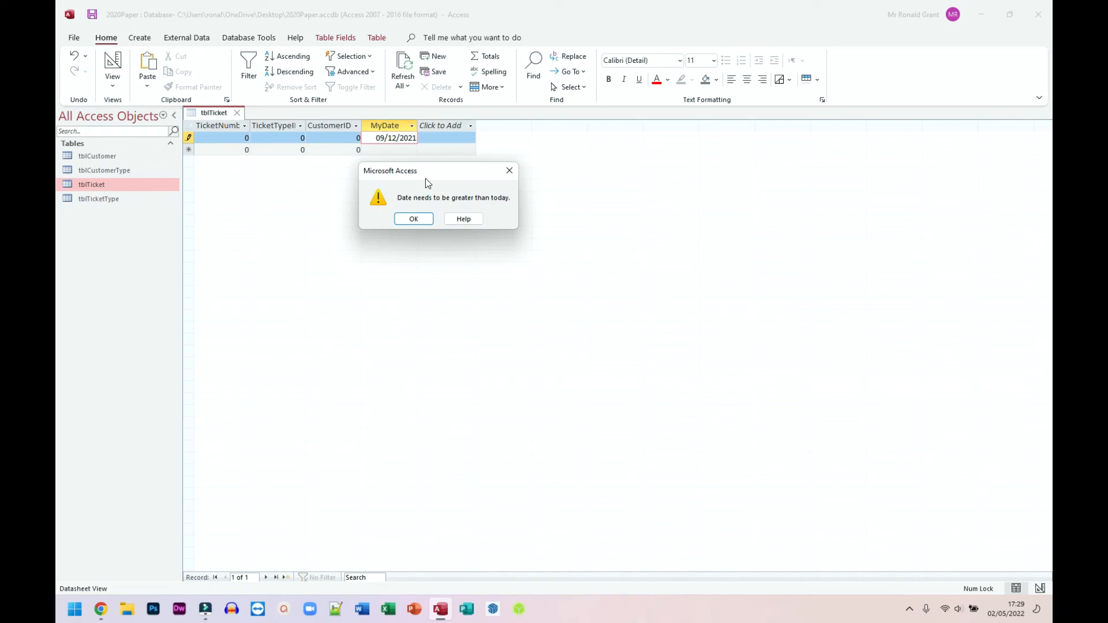
{"action": "mouse_move", "coordinate": [394, 175]}
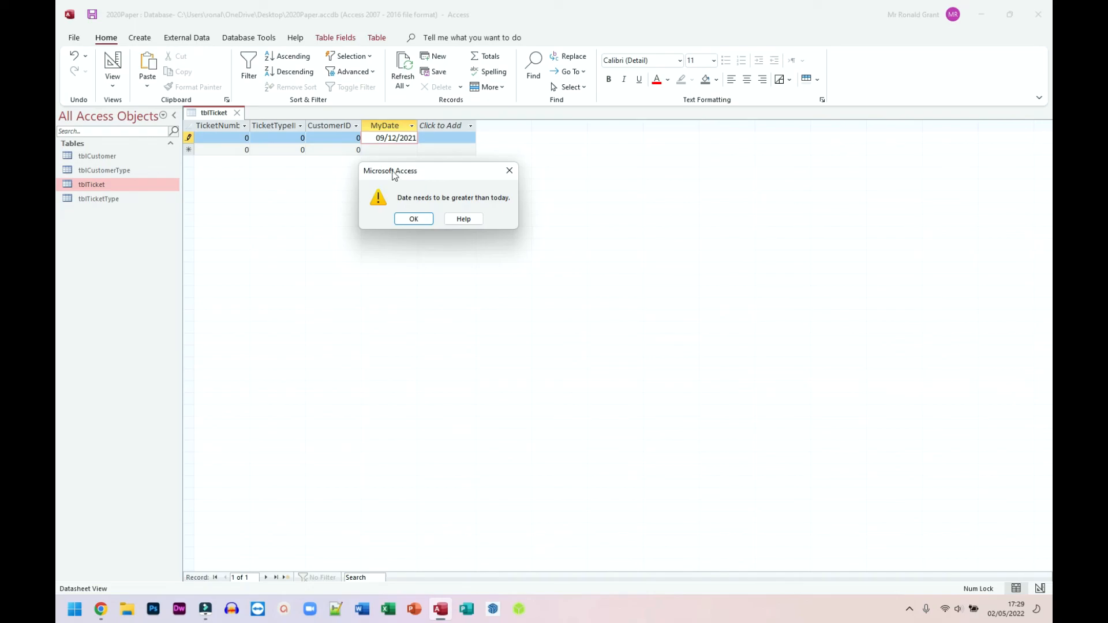